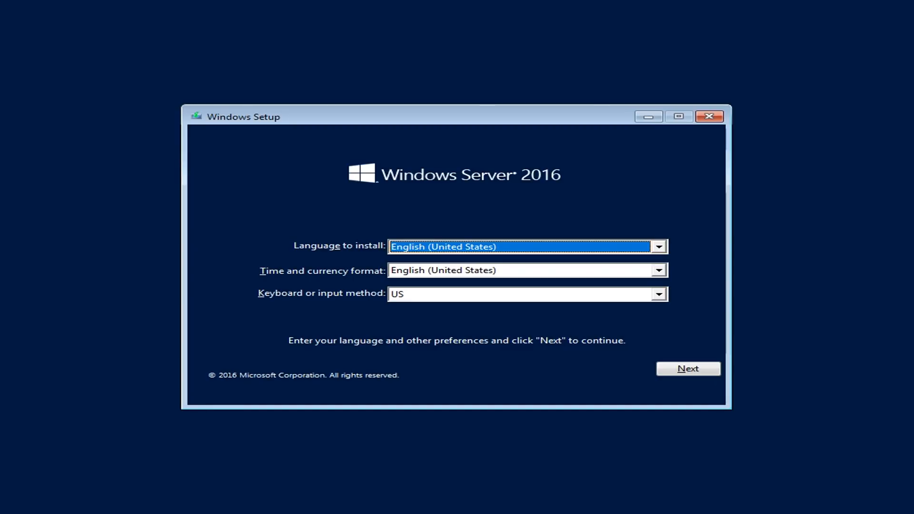
mouse_move(788, 281)
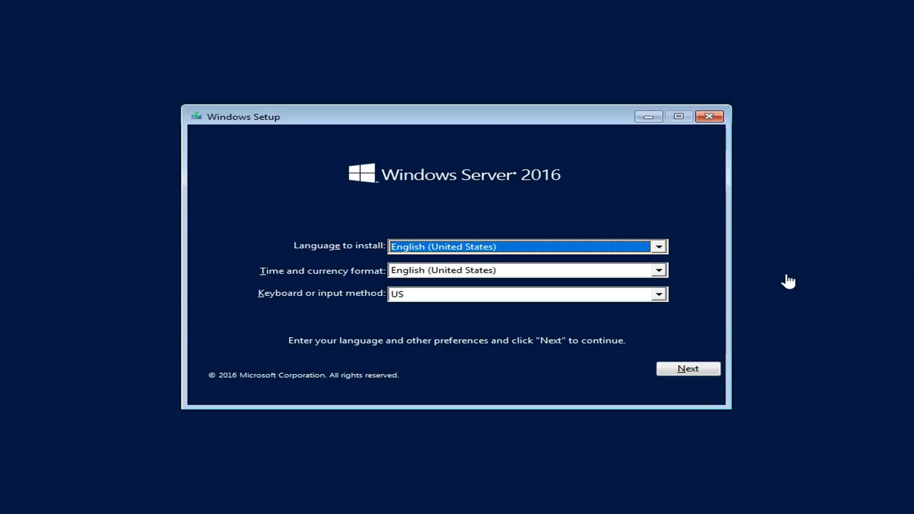
mouse_move(523, 389)
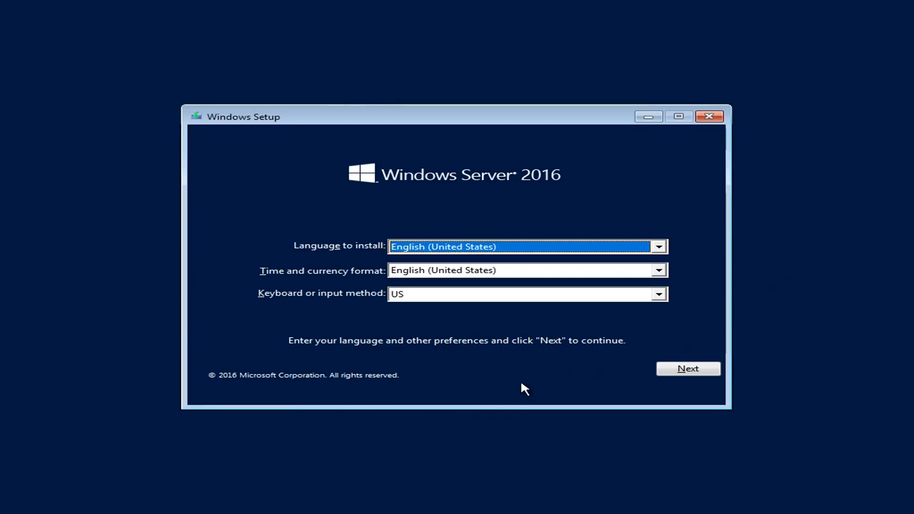
mouse_move(572, 386)
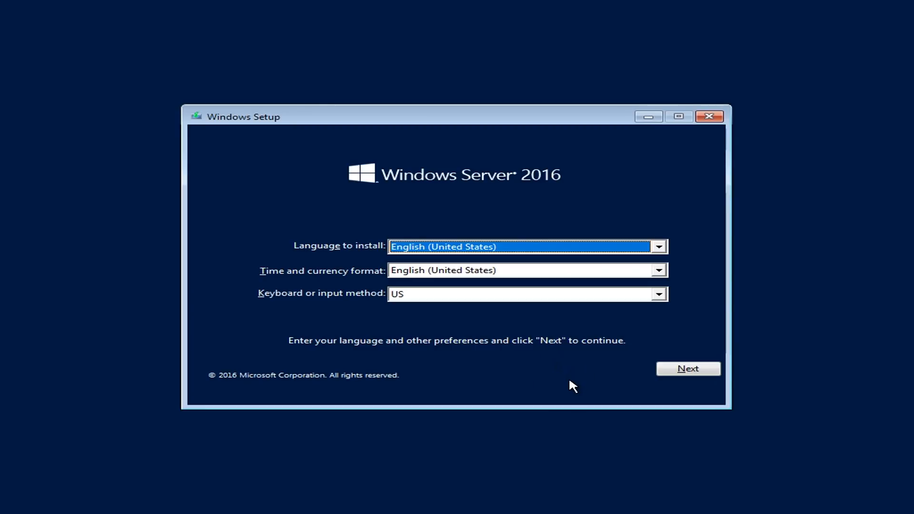
mouse_move(649, 375)
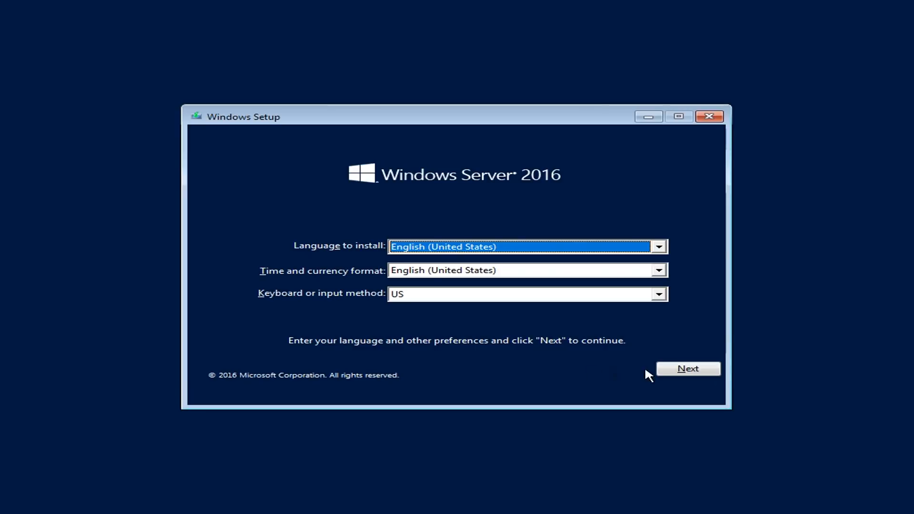
Start Windows Setup and select Windows Server 2016 Standard Evaluation, not Desktop Experience.
left_click(688, 368)
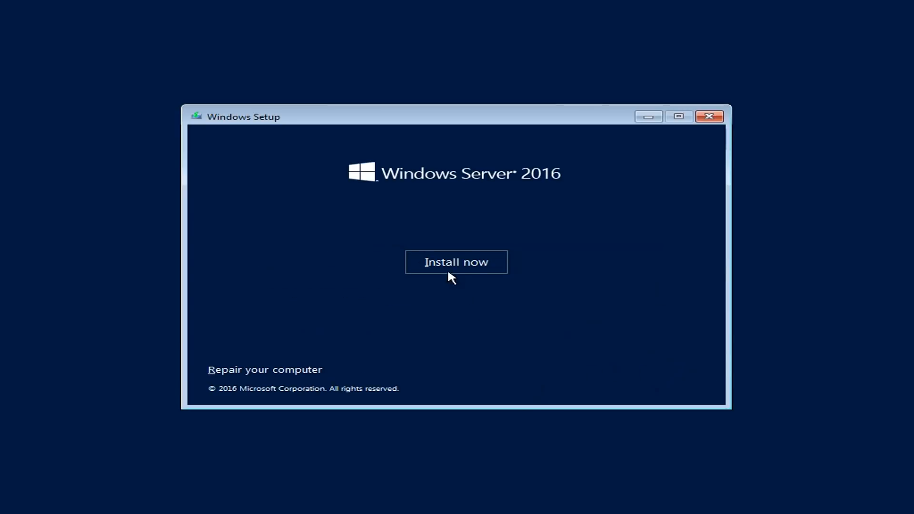
left_click(456, 262)
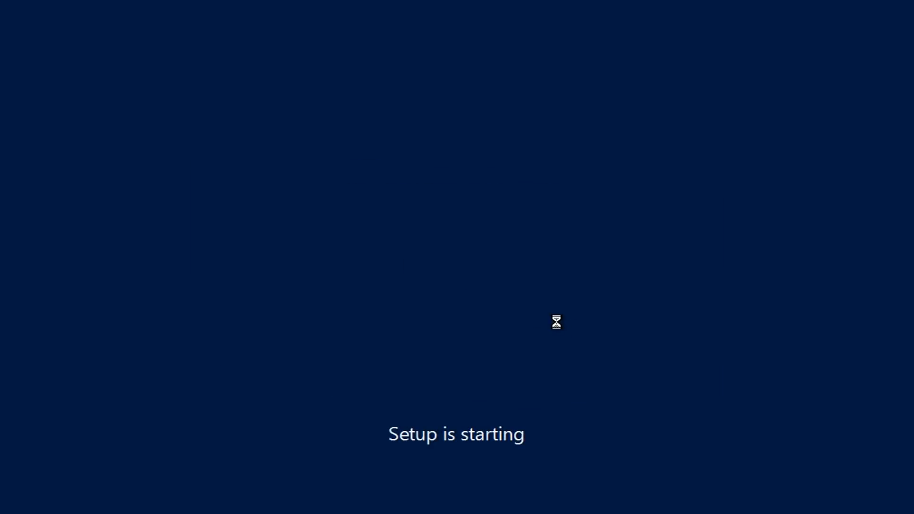
mouse_move(572, 280)
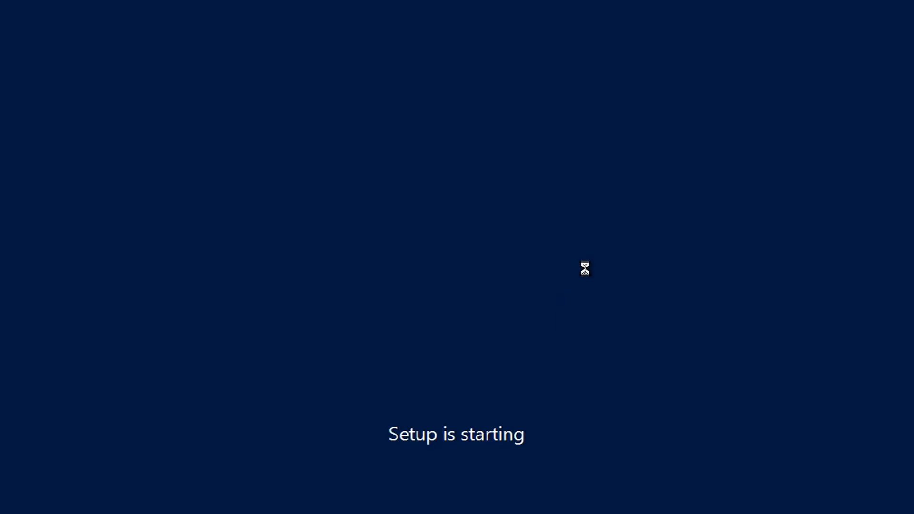
mouse_move(597, 250)
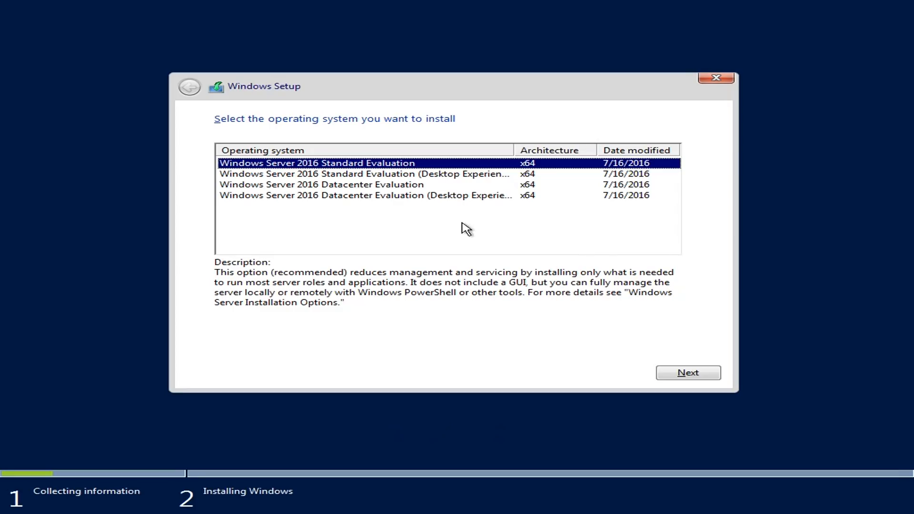
mouse_move(411, 211)
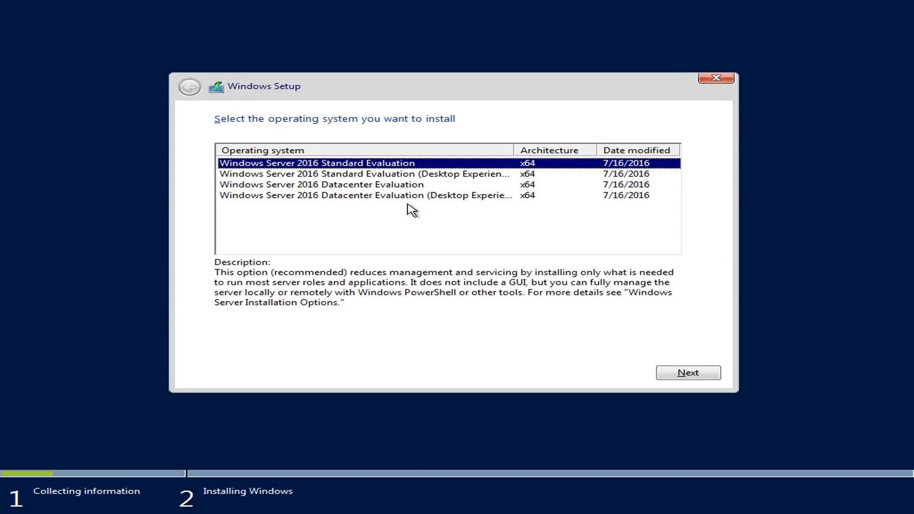
mouse_move(373, 247)
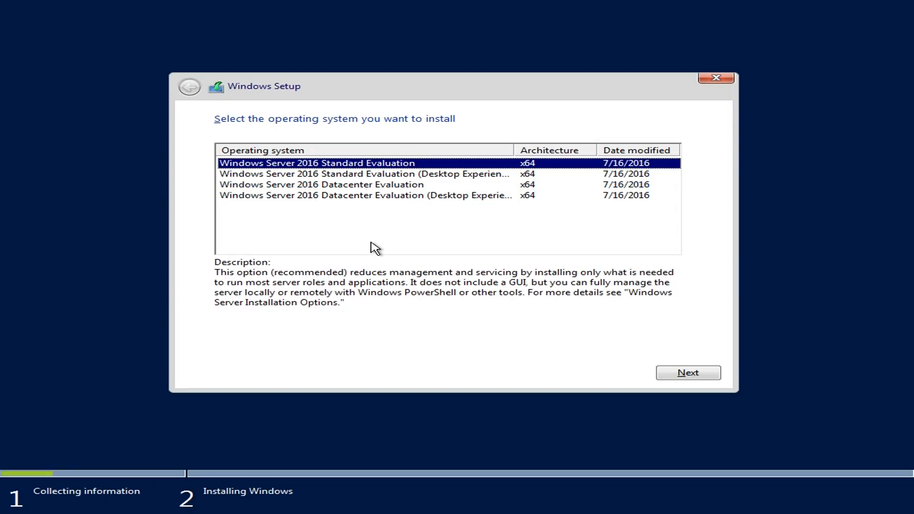
mouse_move(298, 174)
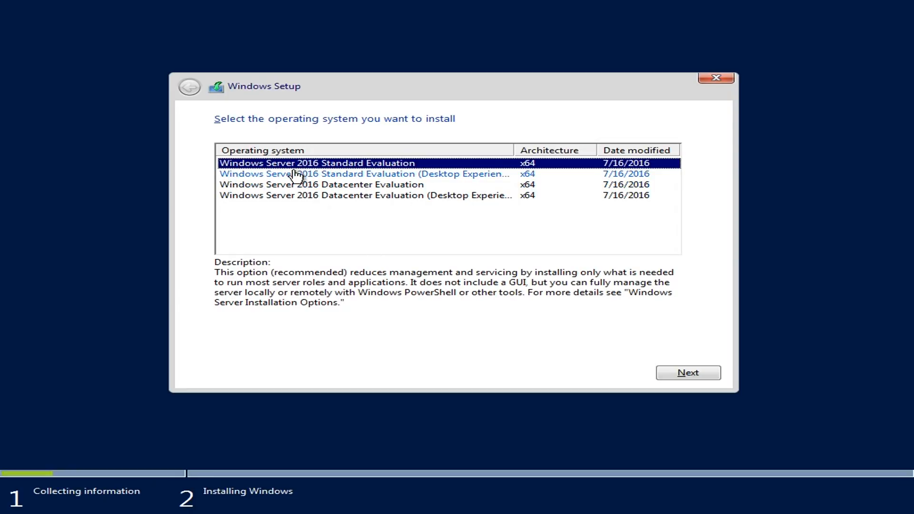
mouse_move(401, 252)
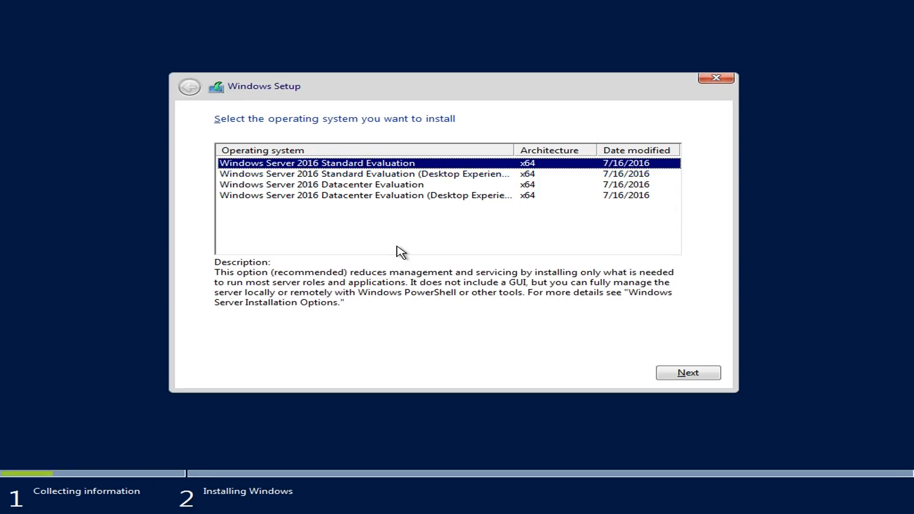
mouse_move(356, 190)
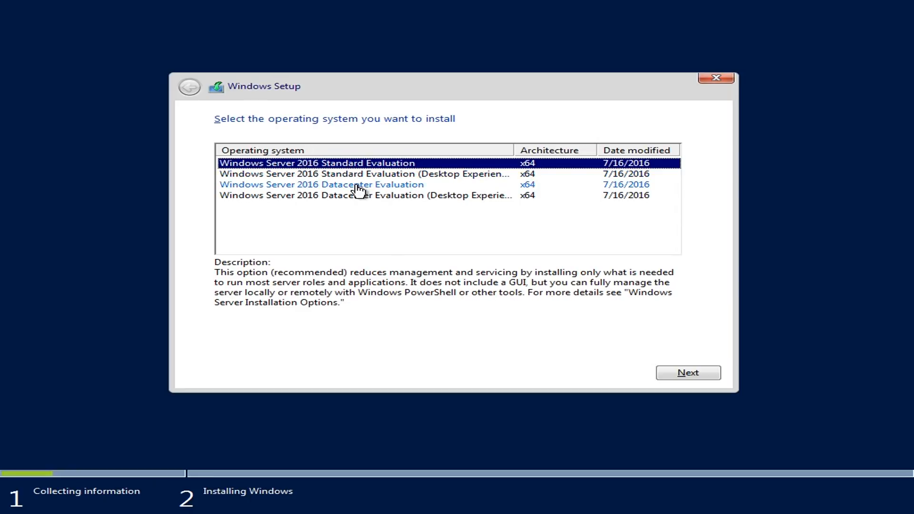
mouse_move(299, 174)
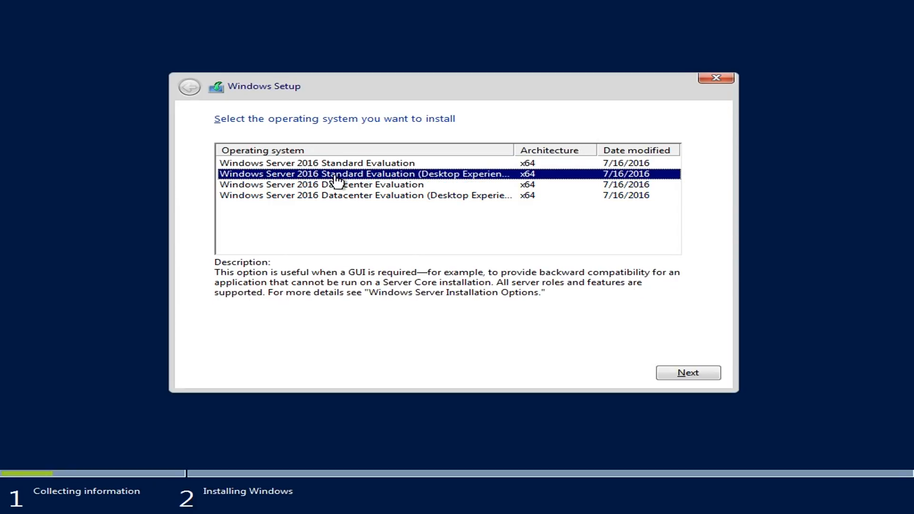
left_click(318, 163)
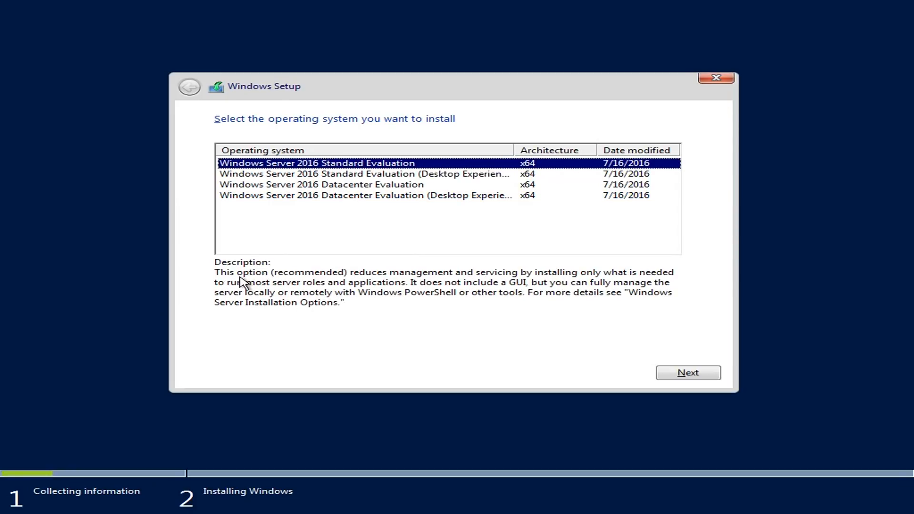
mouse_move(404, 286)
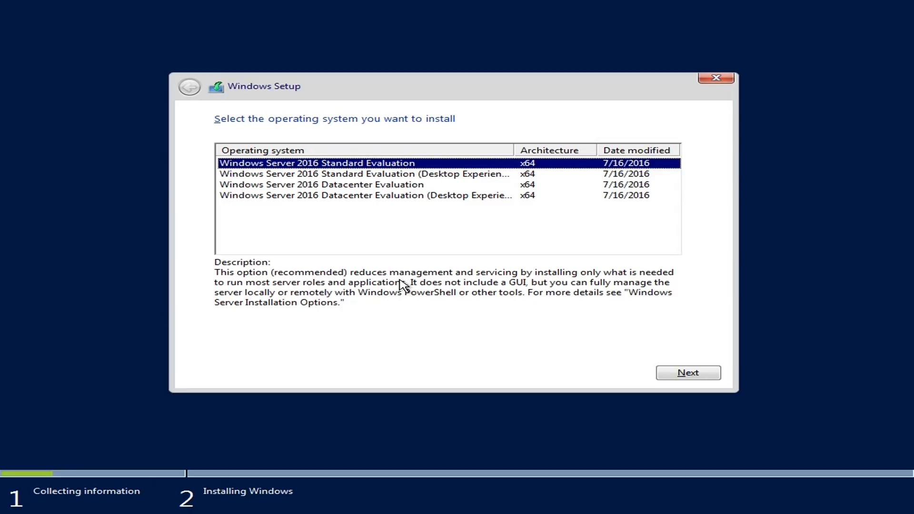
mouse_move(363, 173)
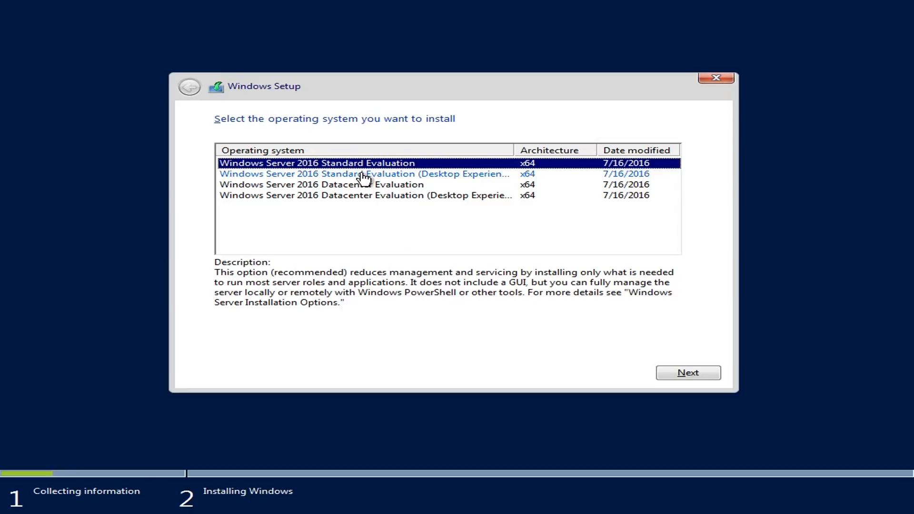
left_click(361, 174)
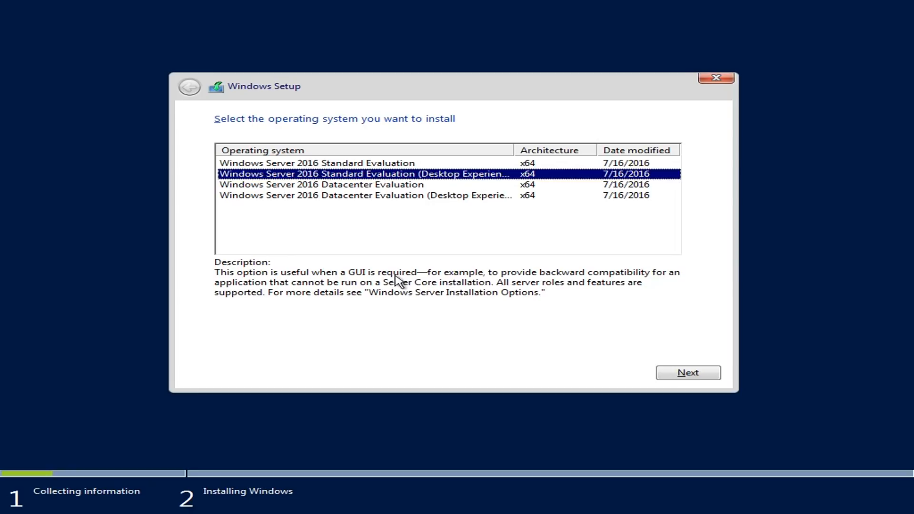
left_click(327, 163)
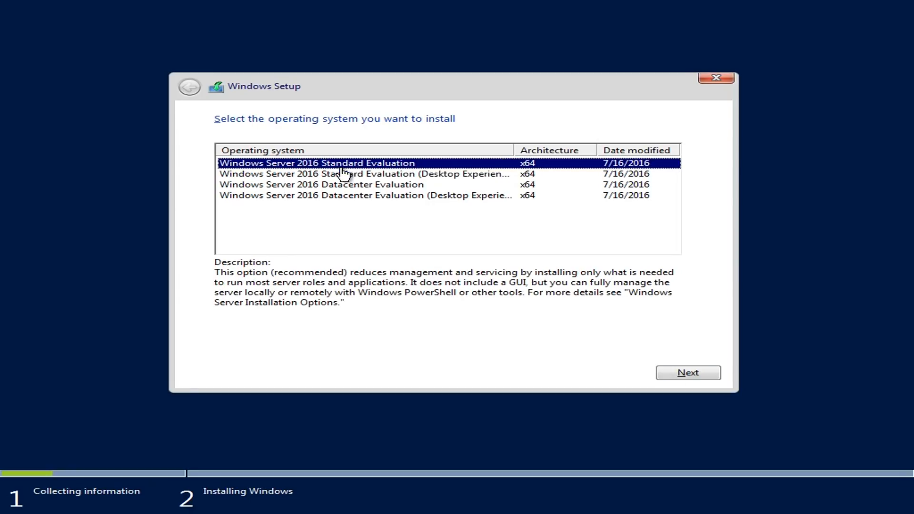
mouse_move(585, 280)
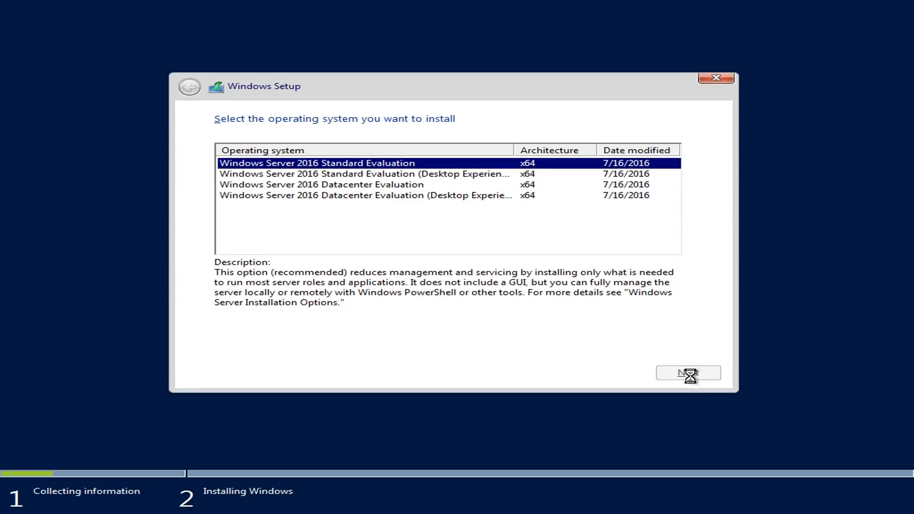
Confirm the chosen edition and accept the license terms.
left_click(688, 373)
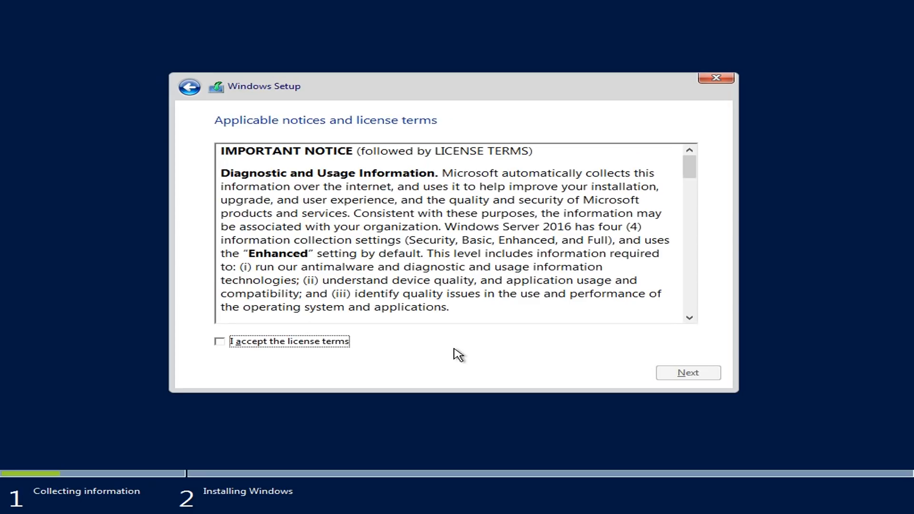
left_click(219, 341)
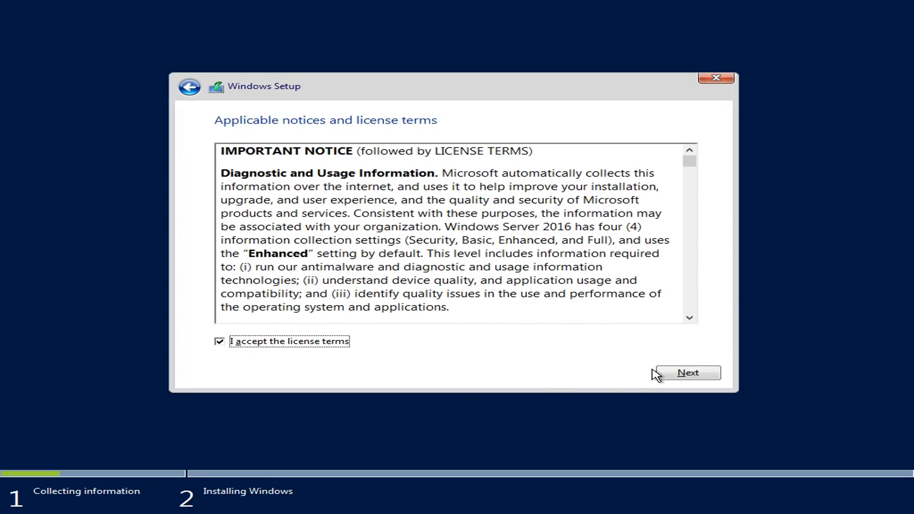
left_click(686, 372)
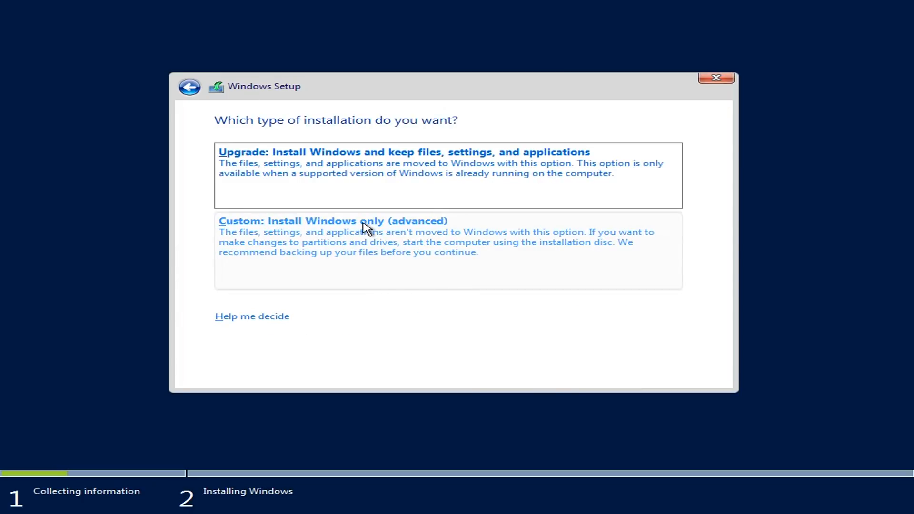
Create a custom partition on Drive 0 and install onto Partition 2.
left_click(331, 220)
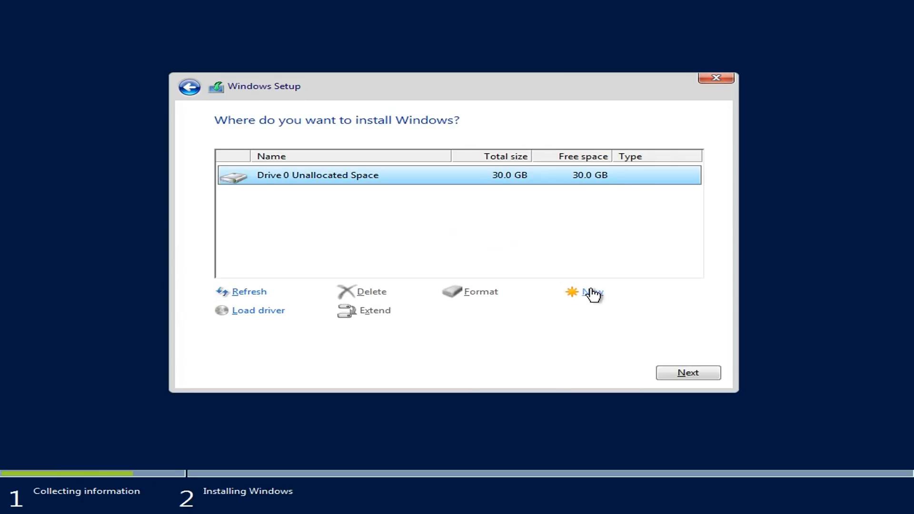
left_click(590, 291)
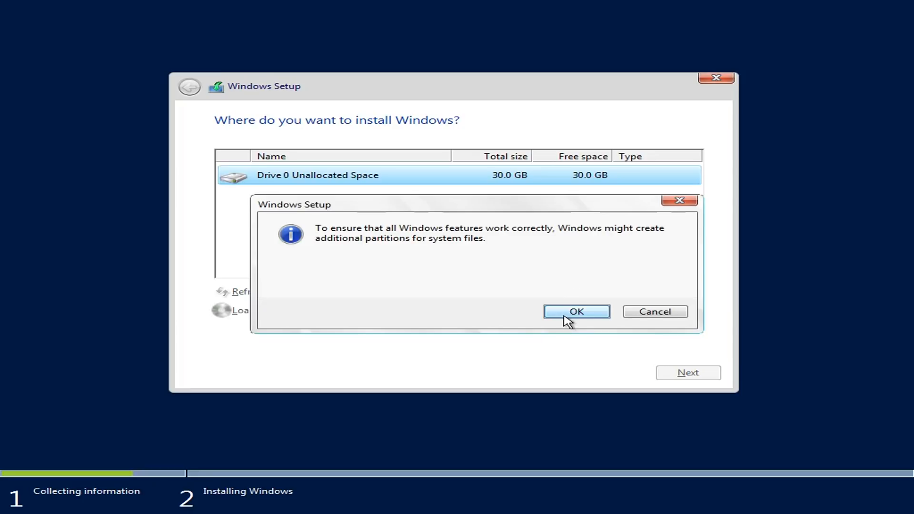
left_click(576, 312)
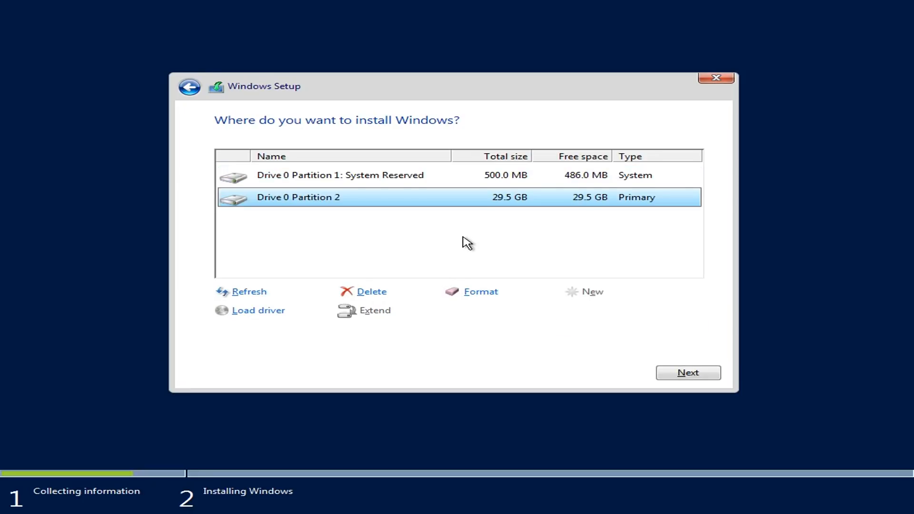
mouse_move(688, 372)
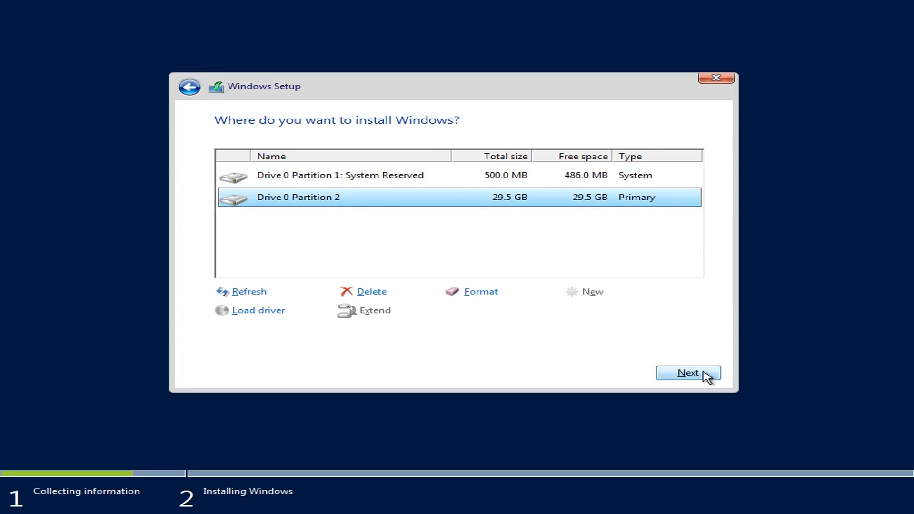
left_click(687, 372)
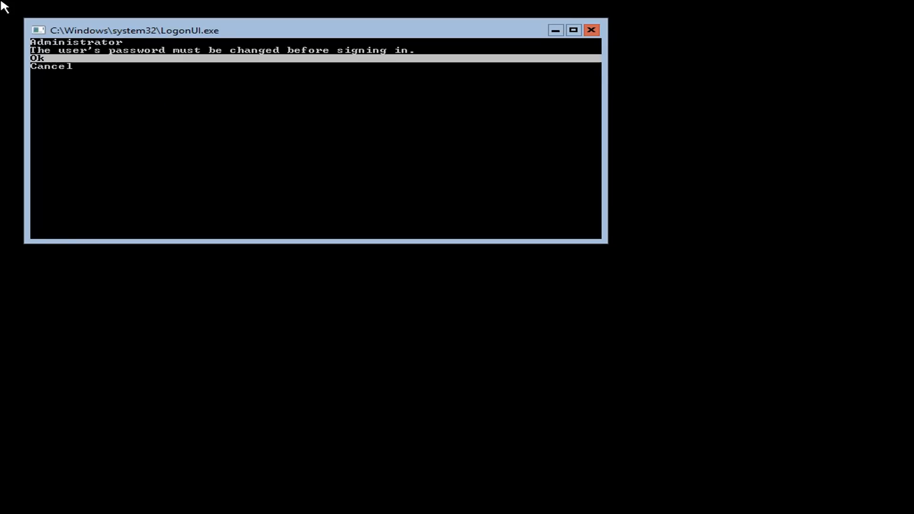
mouse_move(270, 94)
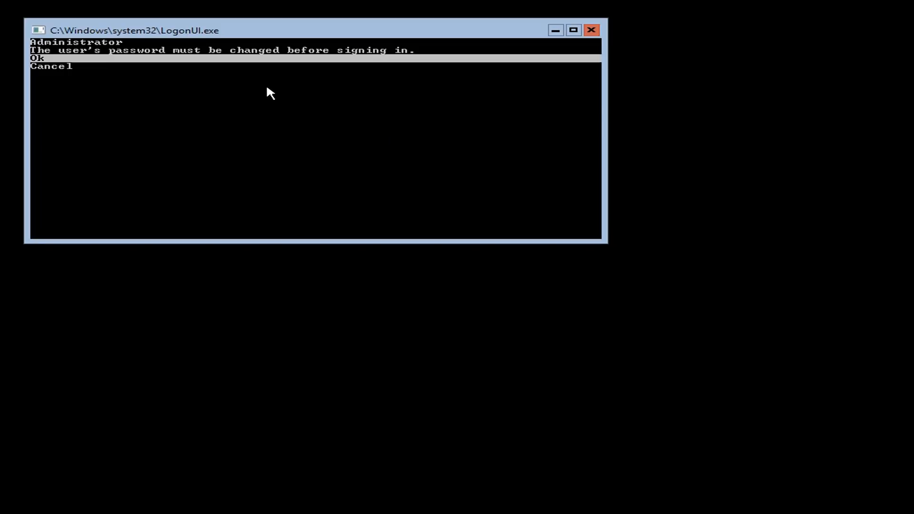
Change the Administrator password at first sign-in and acknowledge the confirmation.
left_click(37, 58)
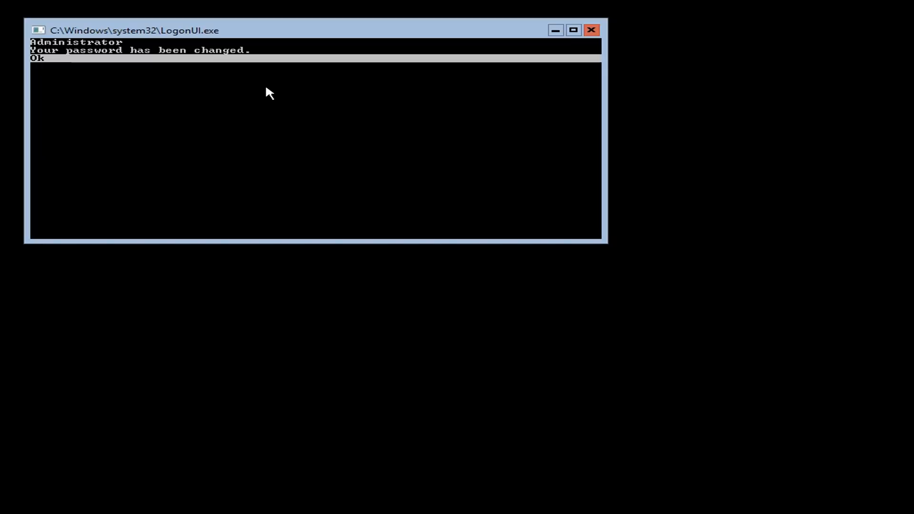
left_click(38, 58)
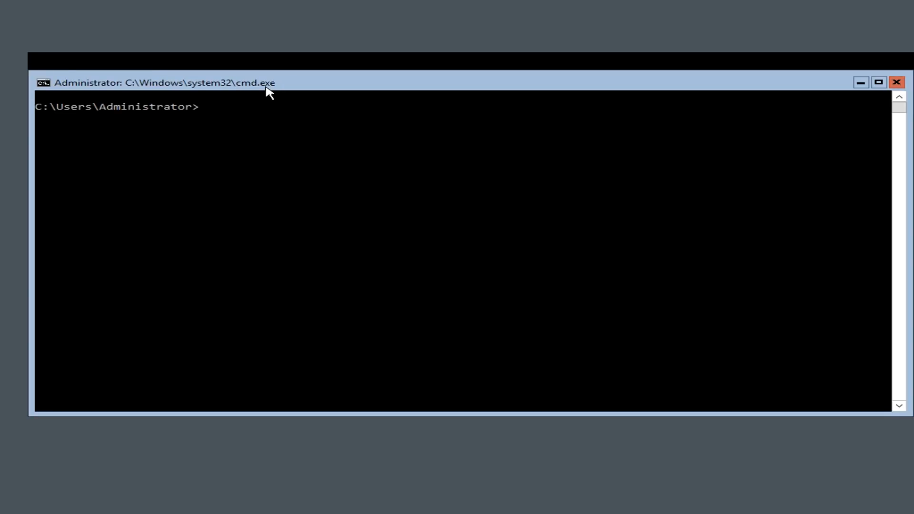
mouse_move(426, 86)
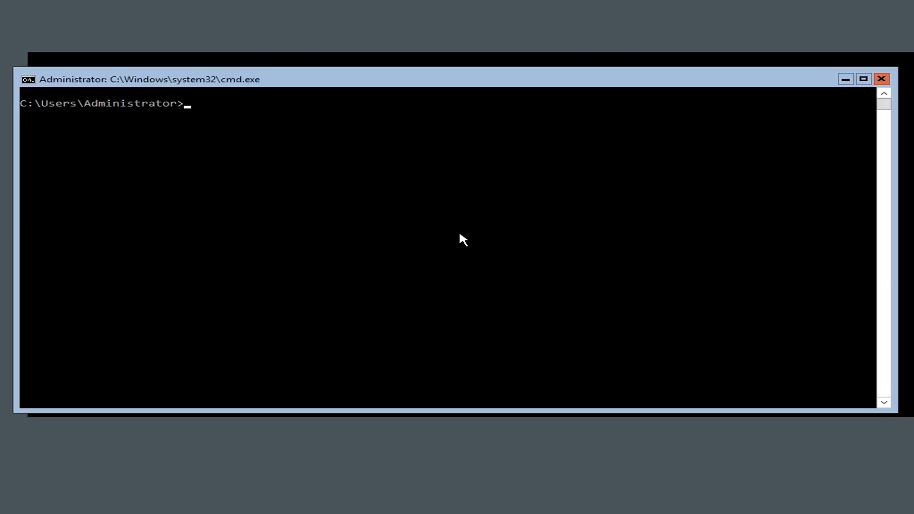
mouse_move(369, 6)
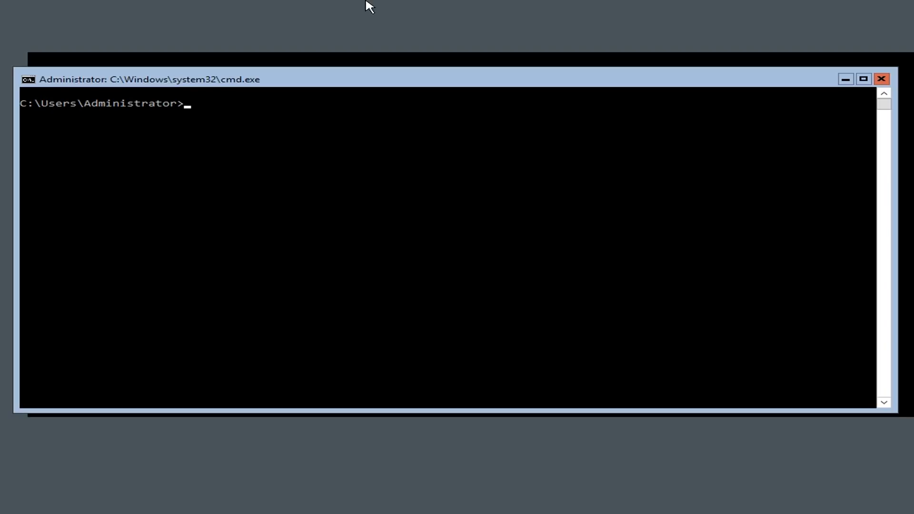
mouse_move(495, 6)
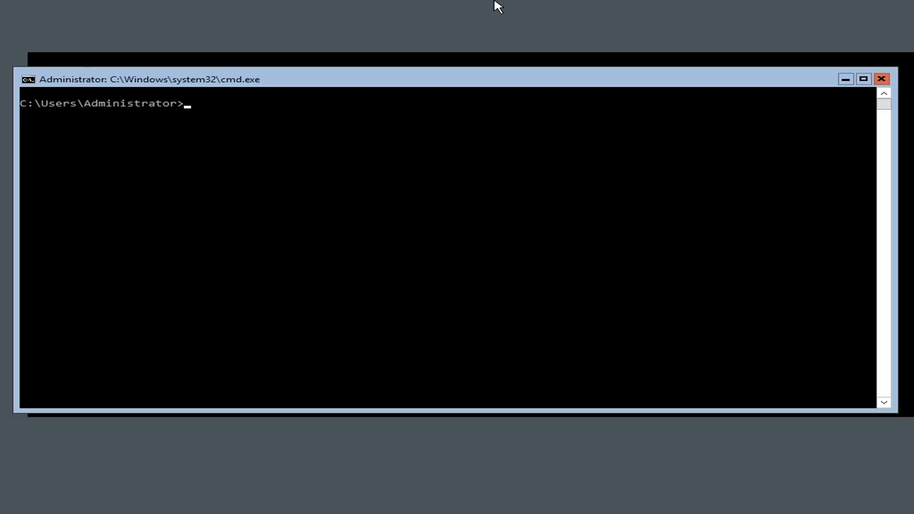
mouse_move(326, 191)
type("powershell")
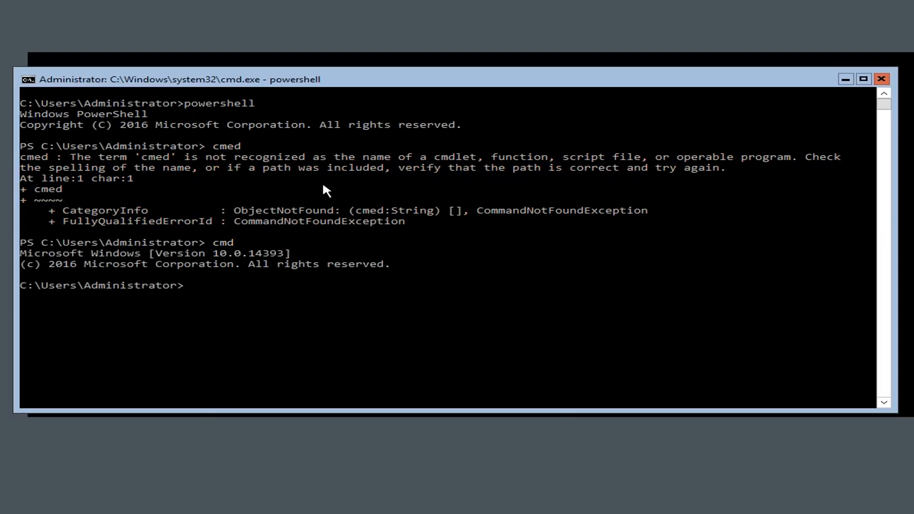
Launch sconfig and open Network Settings showing adapter 1 at 10.0.0.155.
type("sc")
type("8")
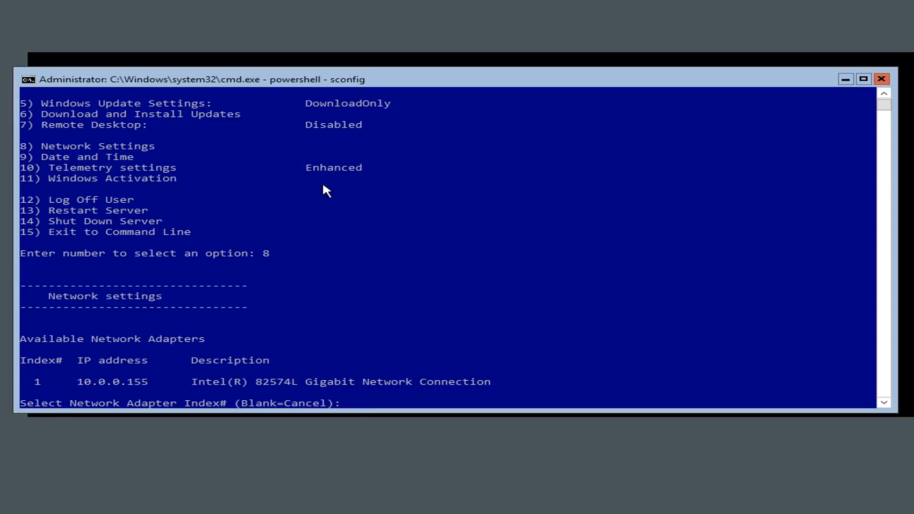
Give adapter 1 static IP 10.0.0.30, mask 255.255.255.0, gateway 10.0.0.254.
type("1")
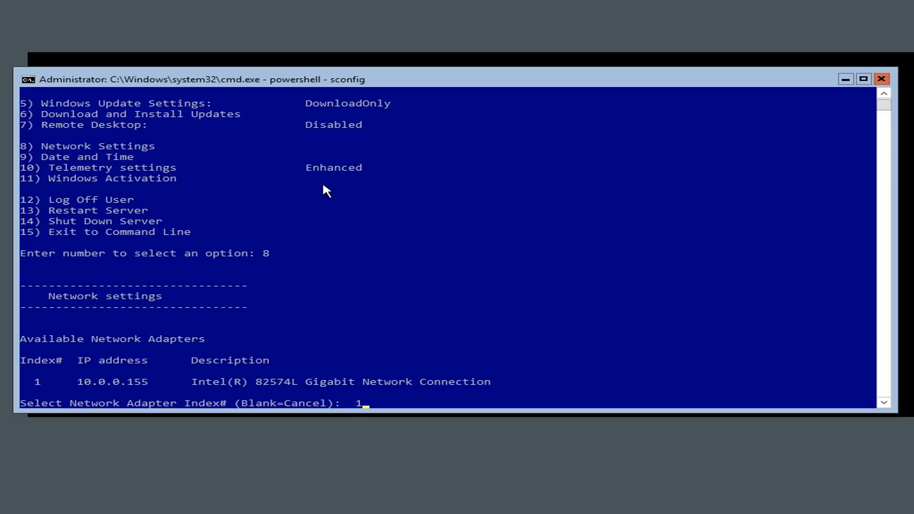
key("Return")
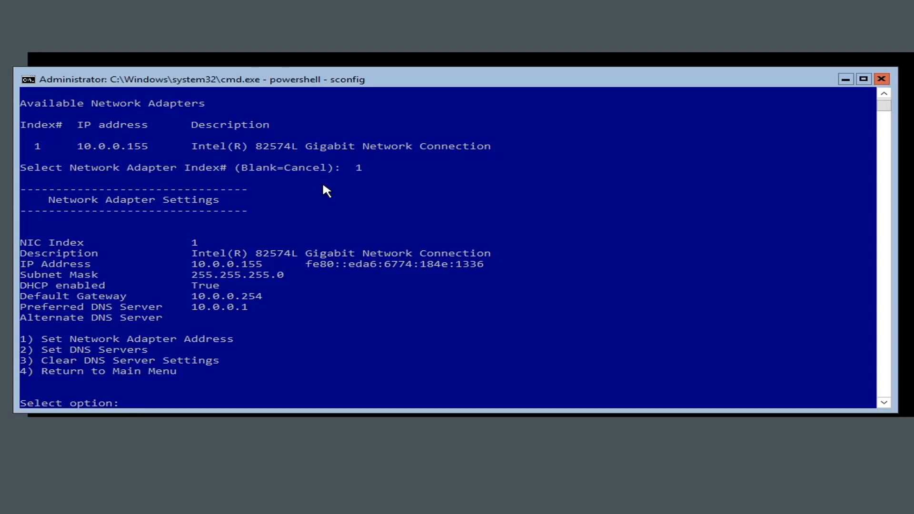
type("1")
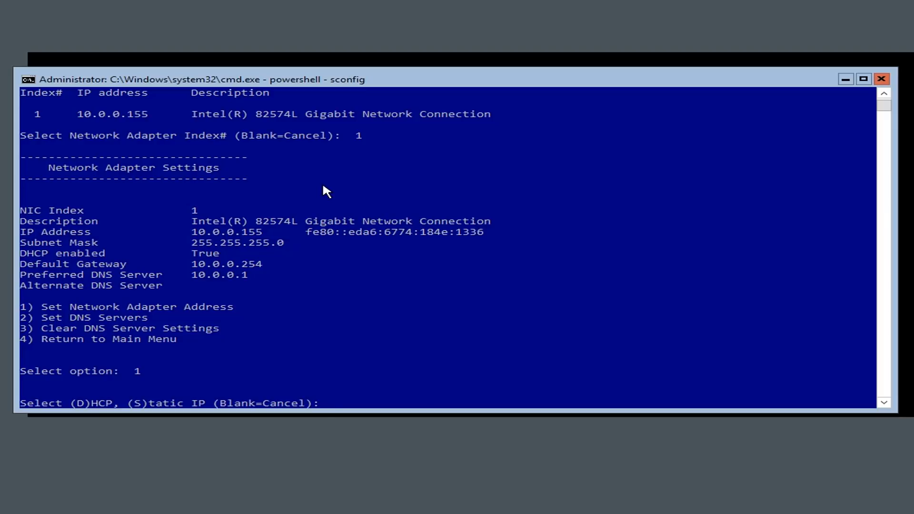
type("S")
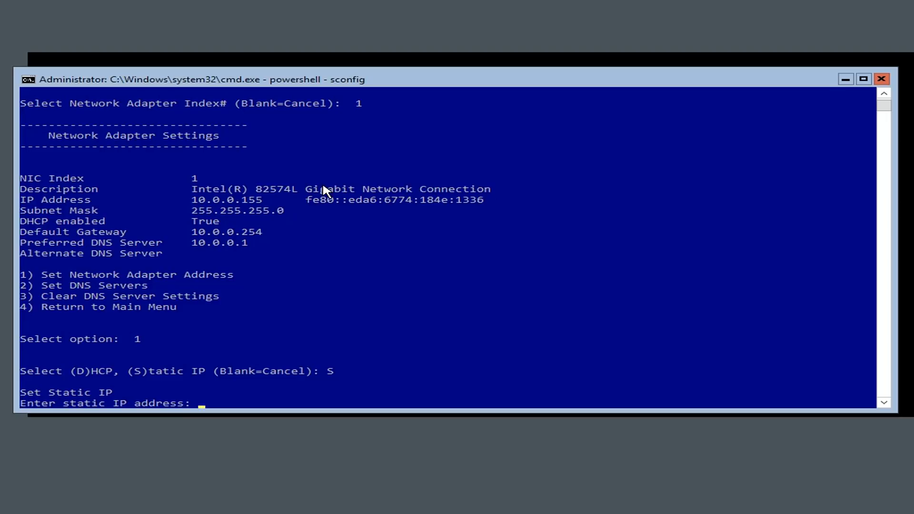
type("10.0.")
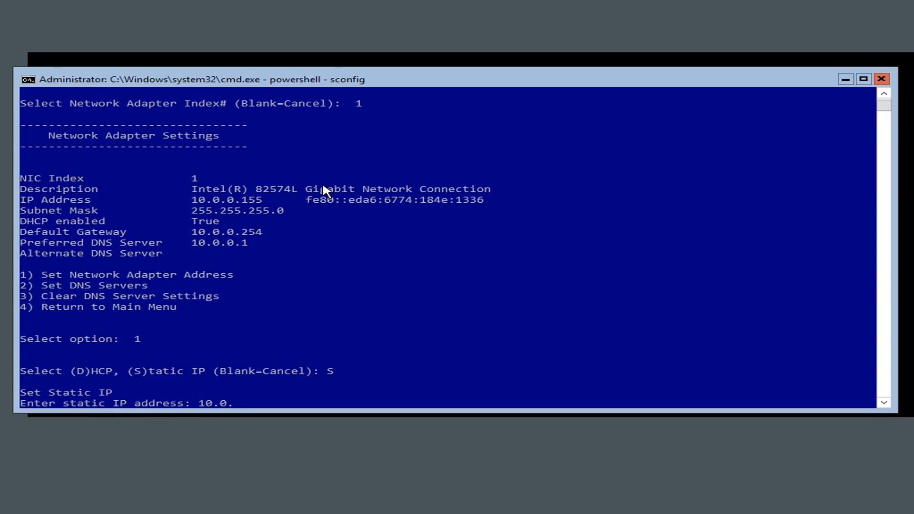
type(".30")
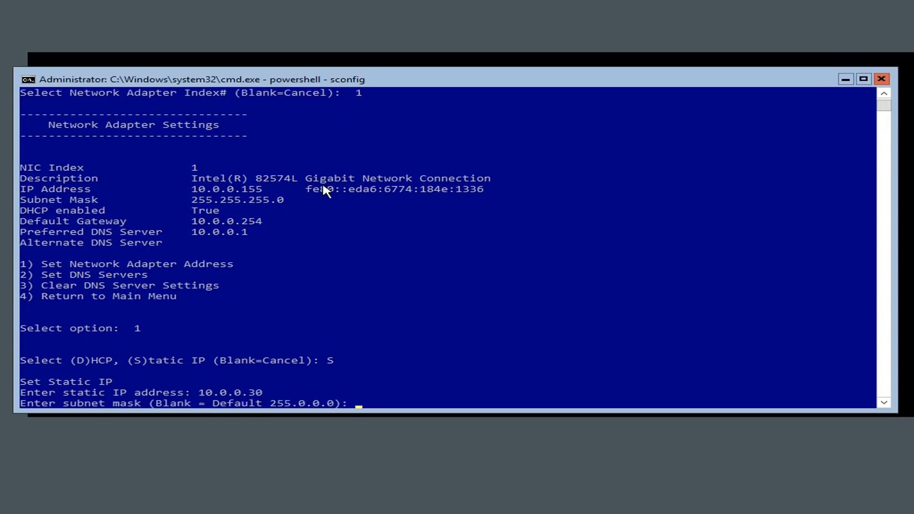
type("25.")
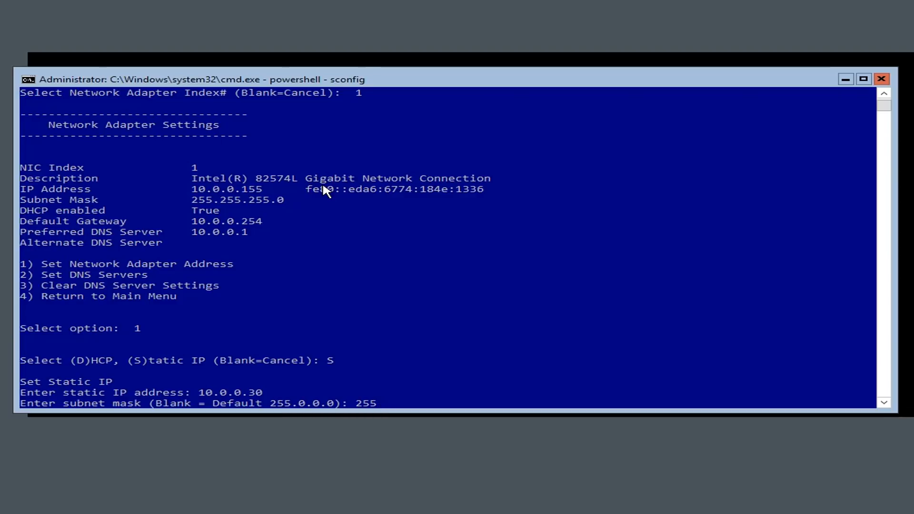
type(".255.255.")
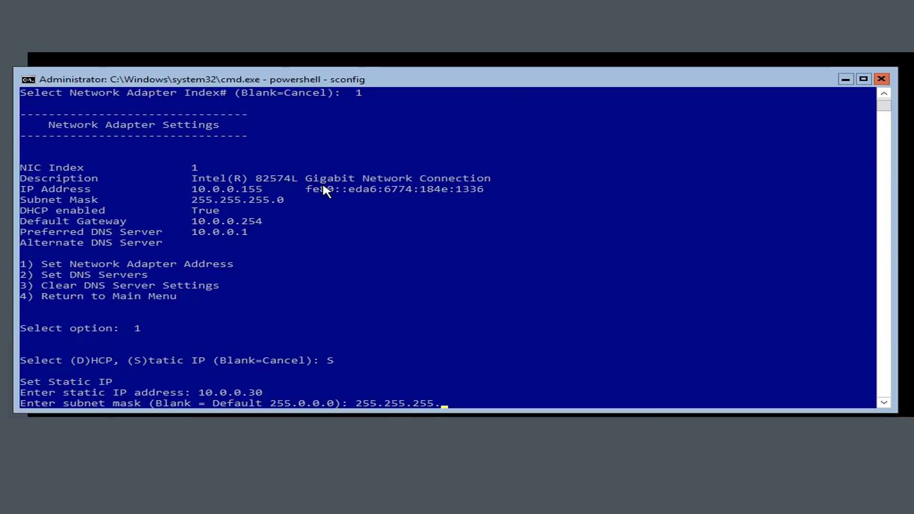
key("Return")
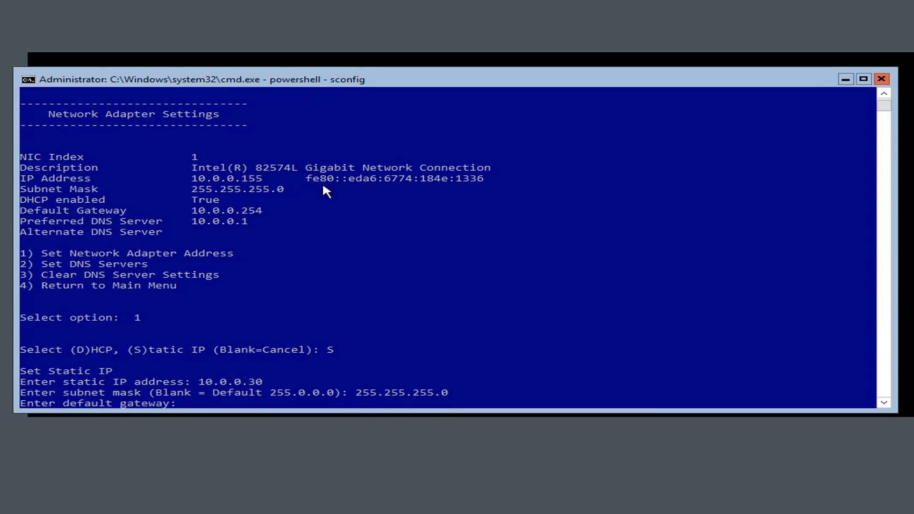
type("10.0.0.254")
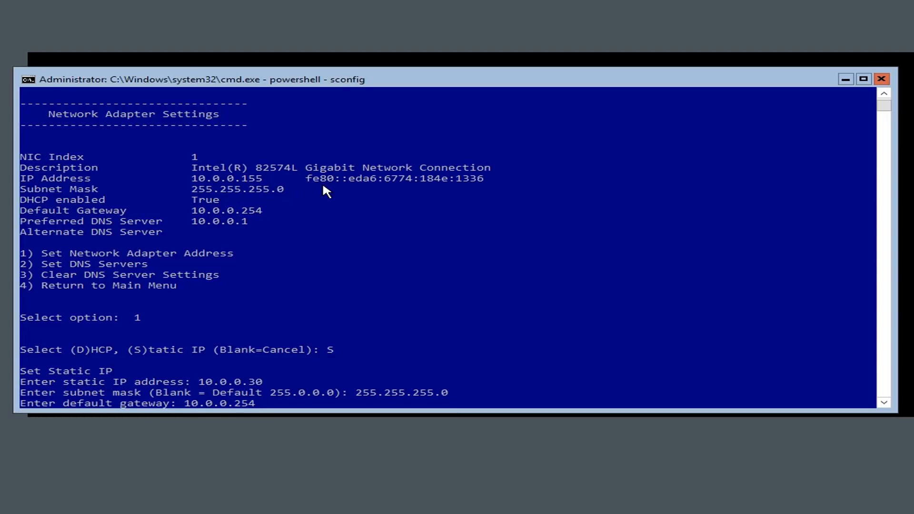
key("Return")
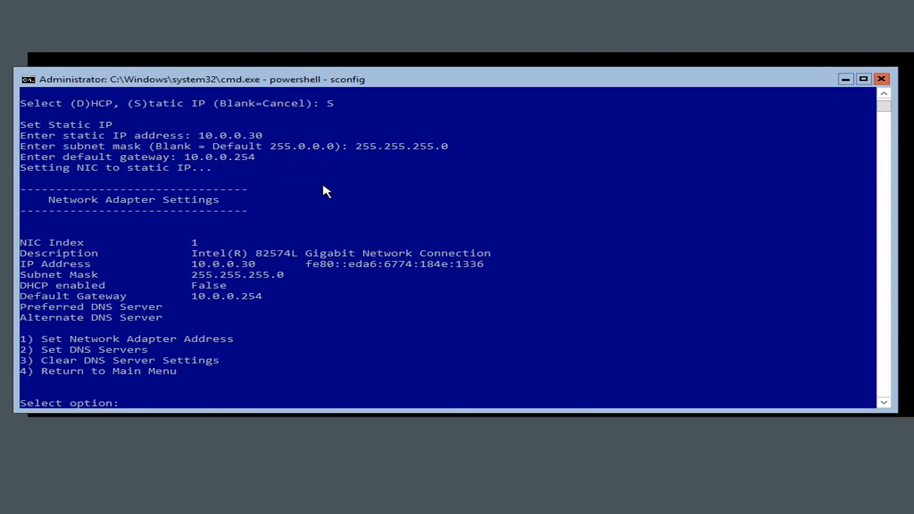
Set adapter 1's preferred DNS to 10.0.0.1 with no alternate, then return to the main menu.
type("2")
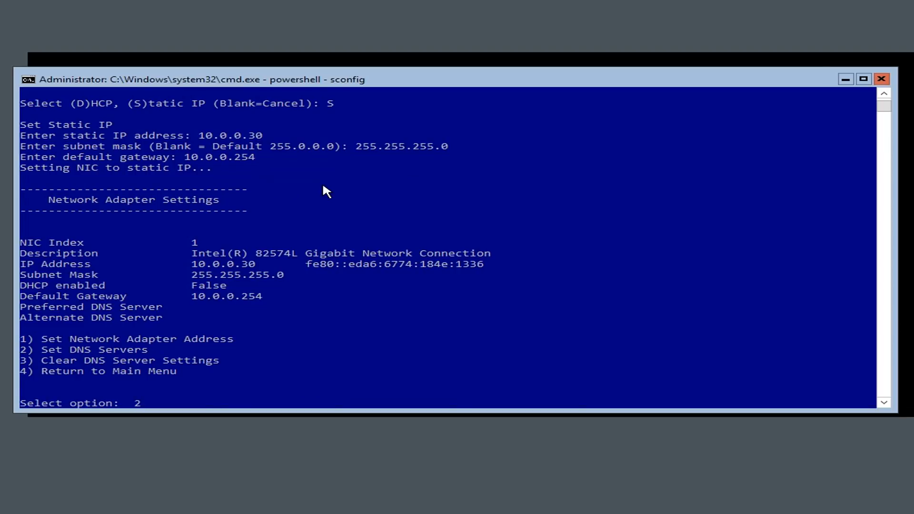
key("Return")
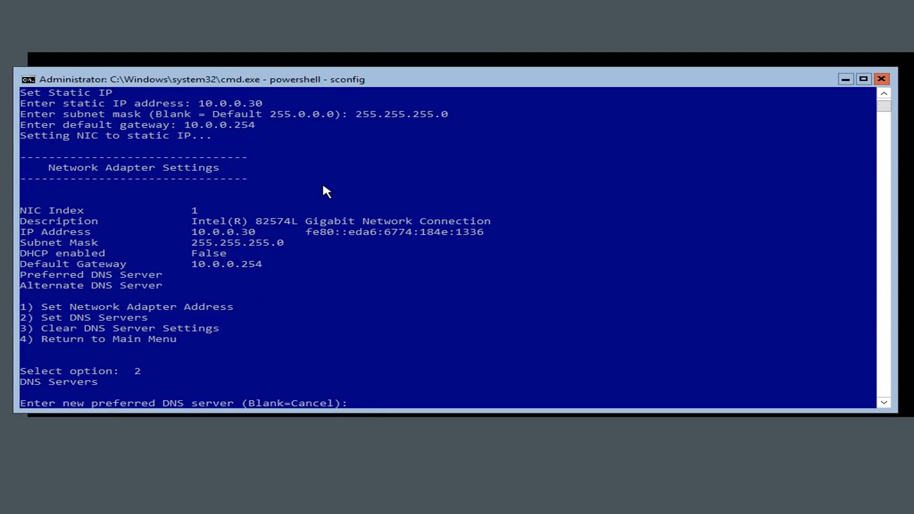
type("10.0.")
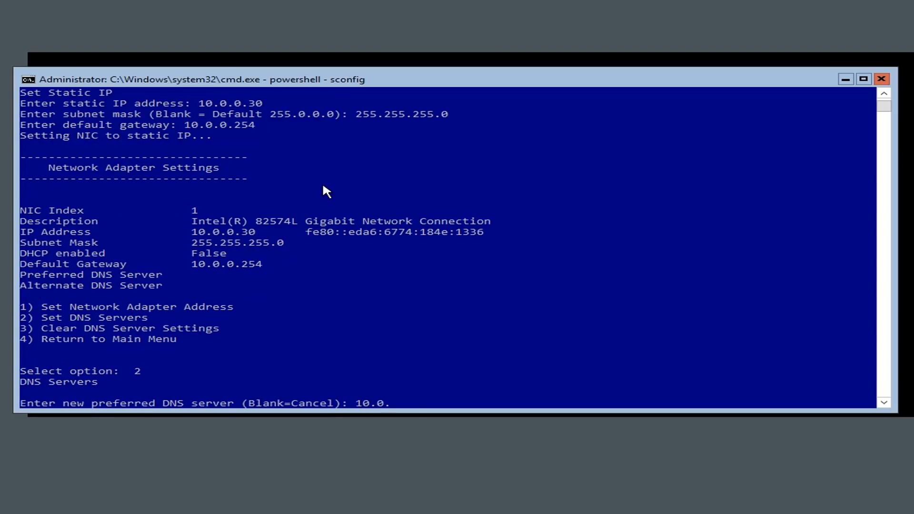
key("Return")
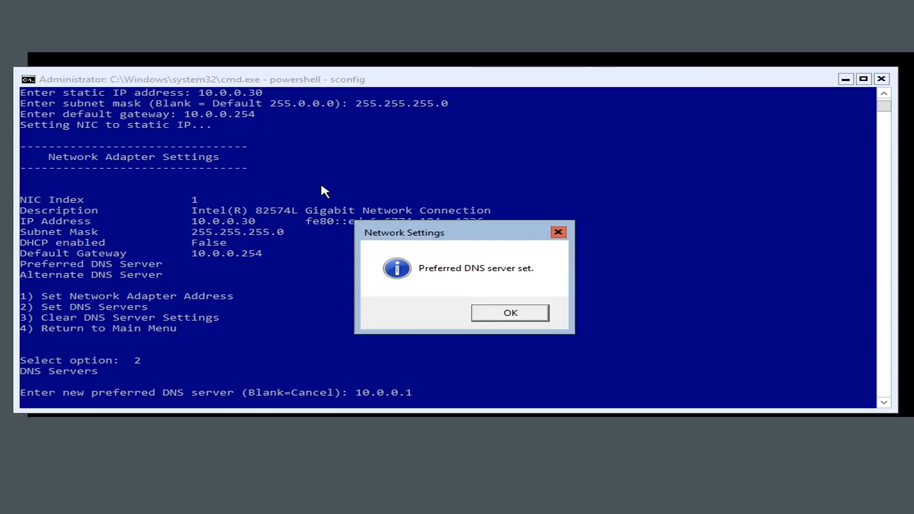
mouse_move(355, 6)
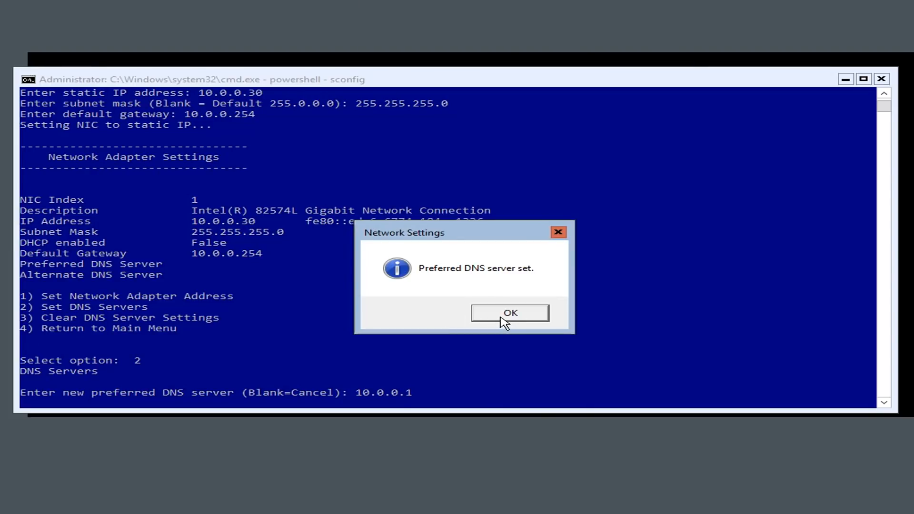
left_click(508, 312)
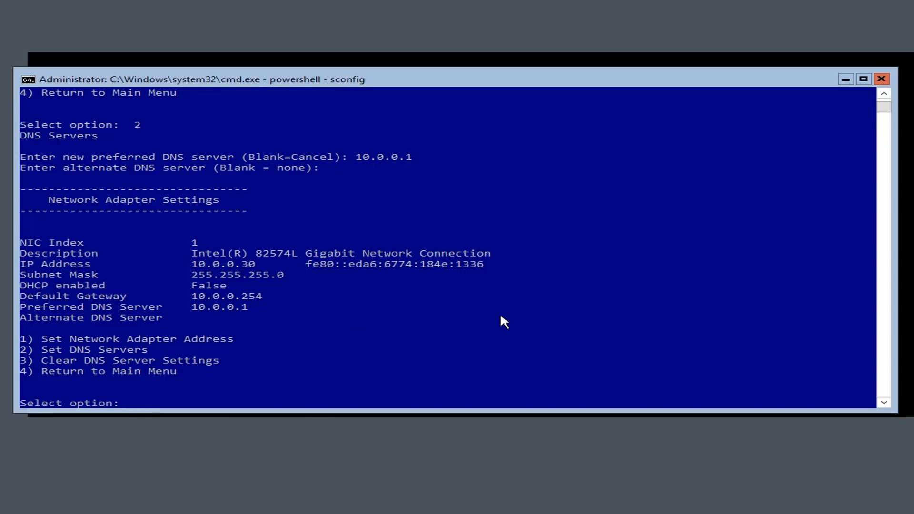
type("4")
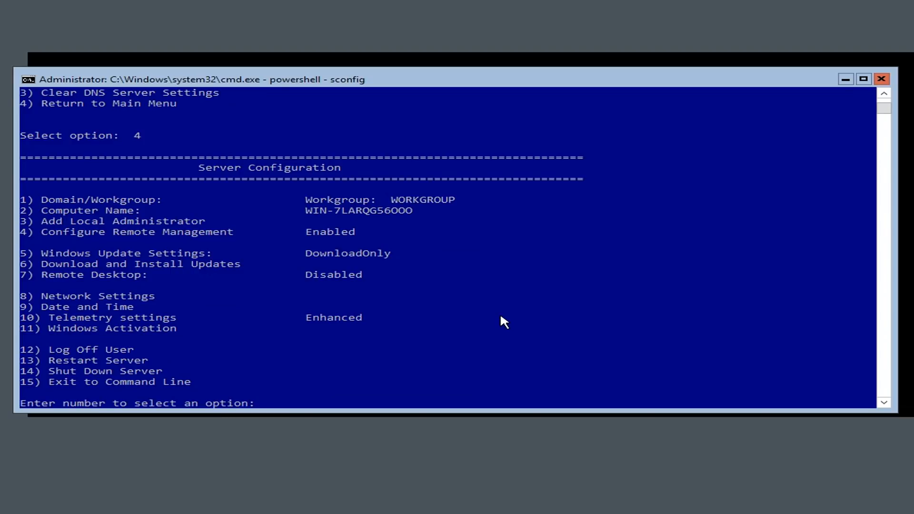
Rename the computer to NLB-CORE-01 and restart the server.
type("2")
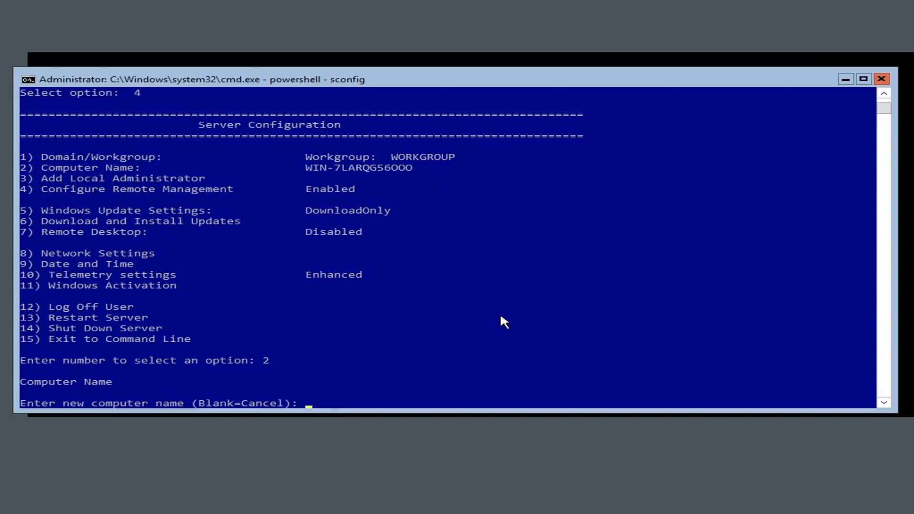
type("NLB-CO")
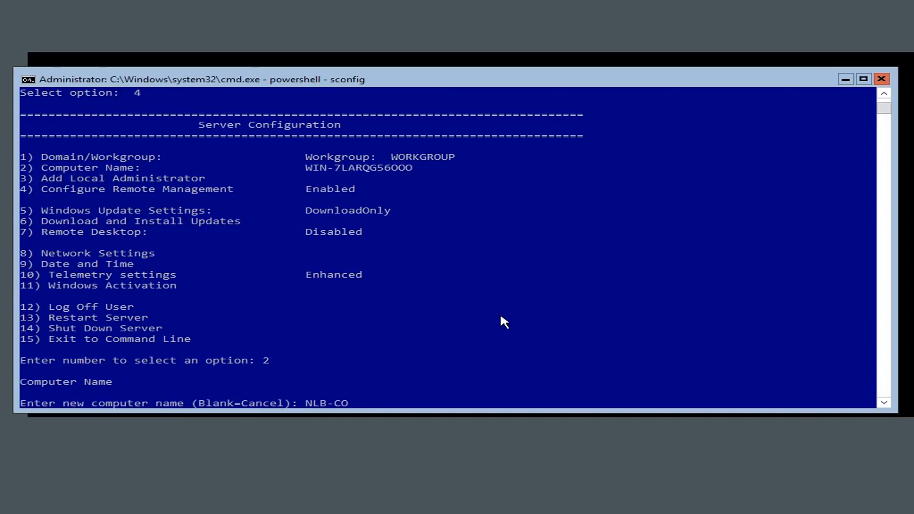
type("RE-01")
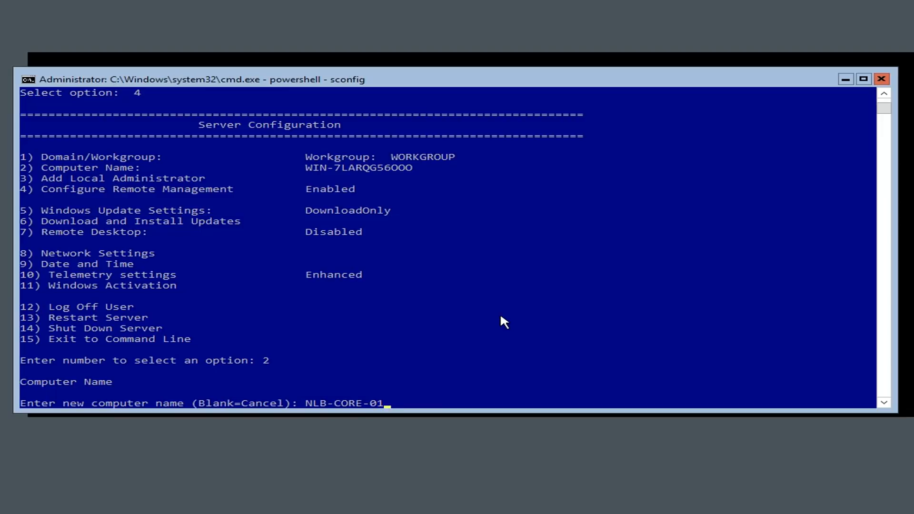
key("Return")
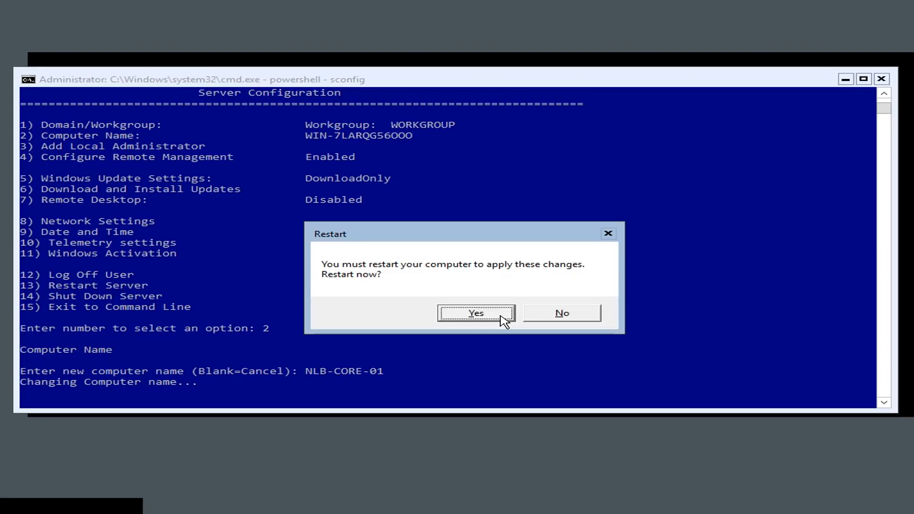
mouse_move(443, 278)
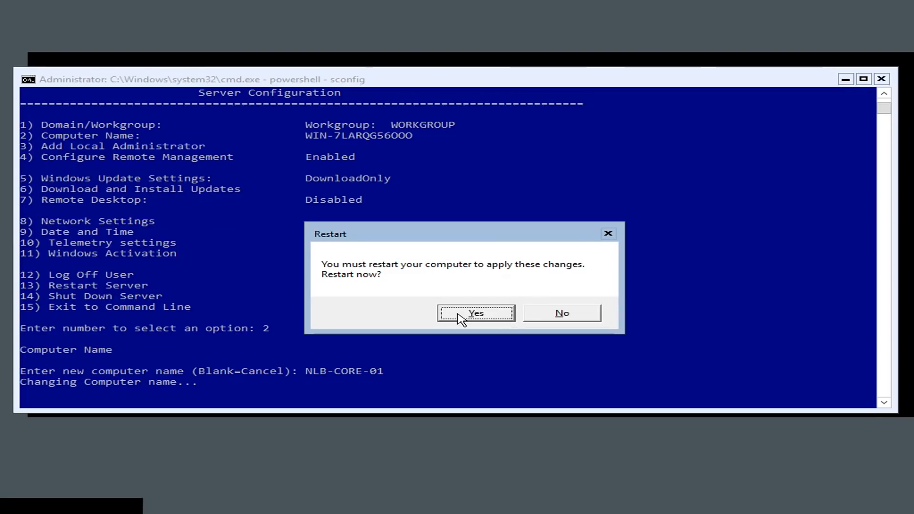
left_click(476, 313)
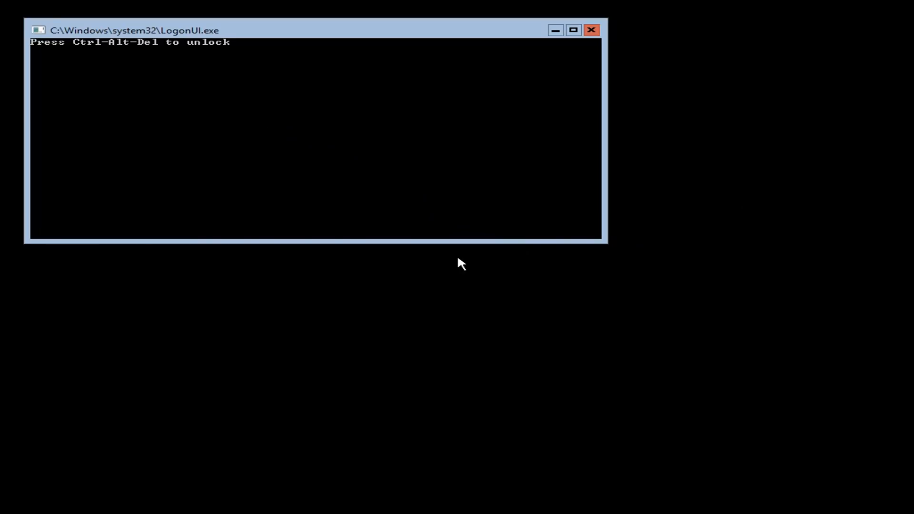
mouse_move(5, 64)
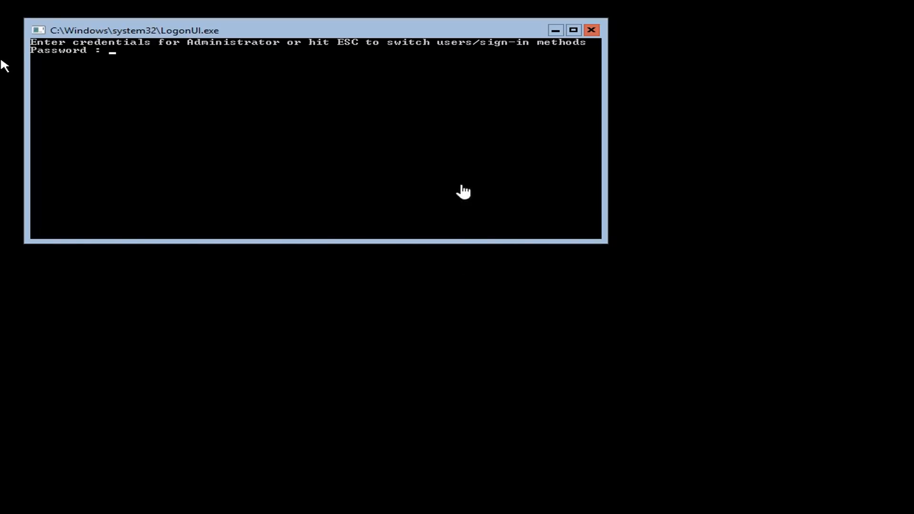
mouse_move(197, 82)
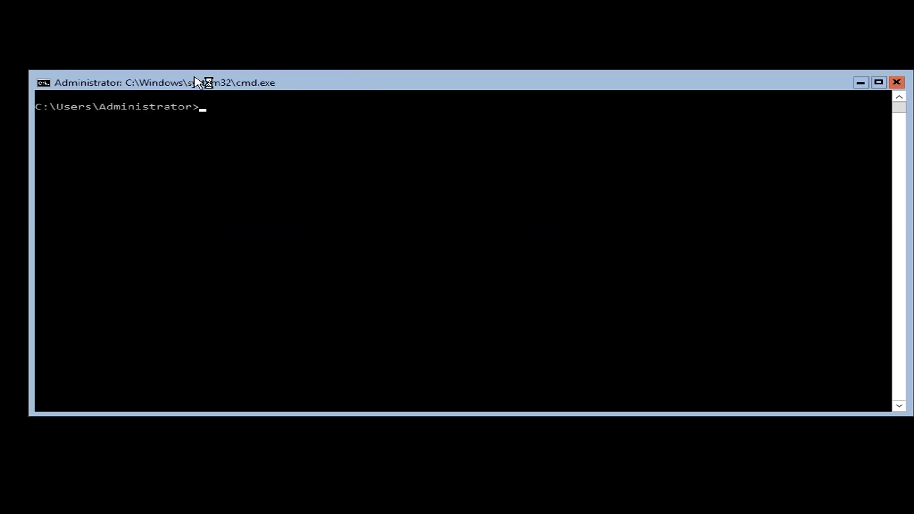
Relaunch sconfig from the Administrator command prompt after the restart.
type("sc")
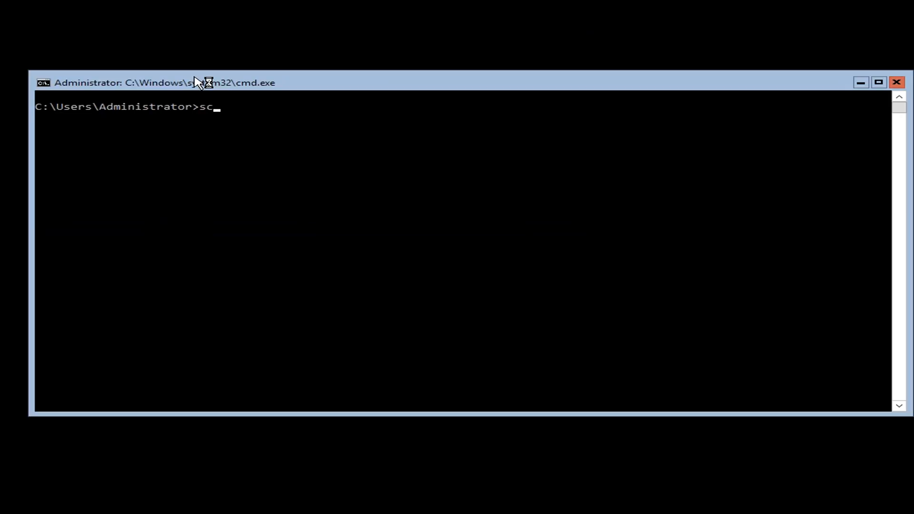
type("onfi")
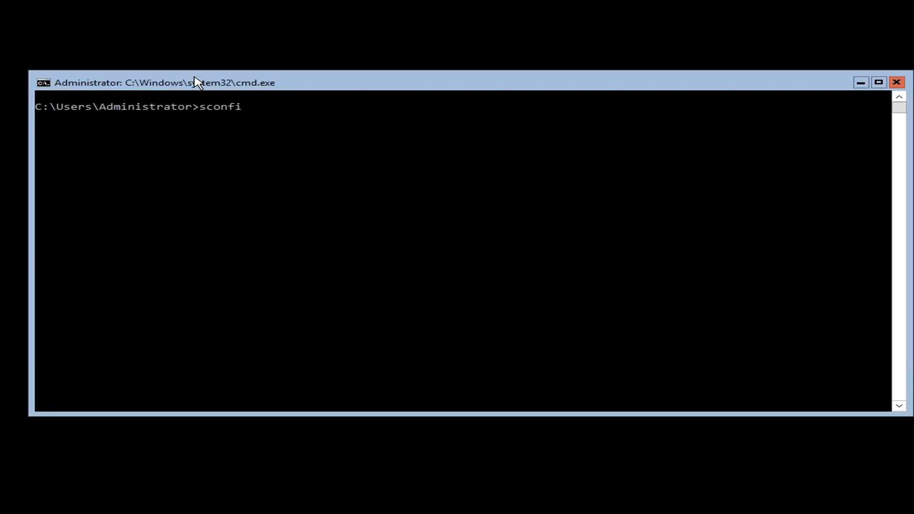
key("Return")
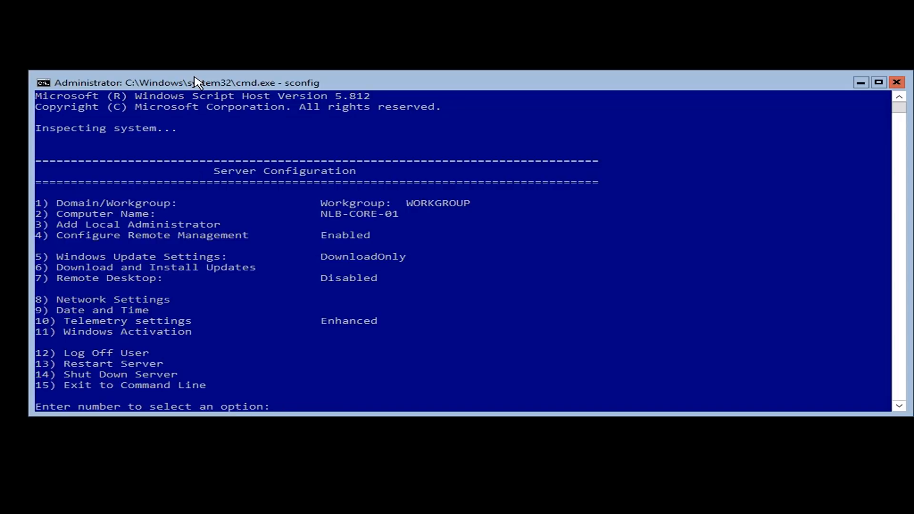
Join the nlblab.com domain as nlblab\nick, keep the current name, and restart.
type("1")
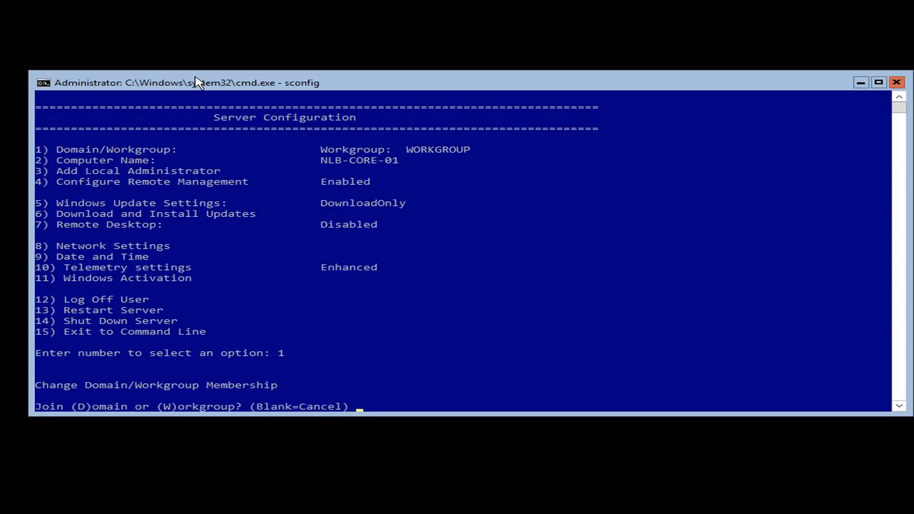
type("nlblab.com")
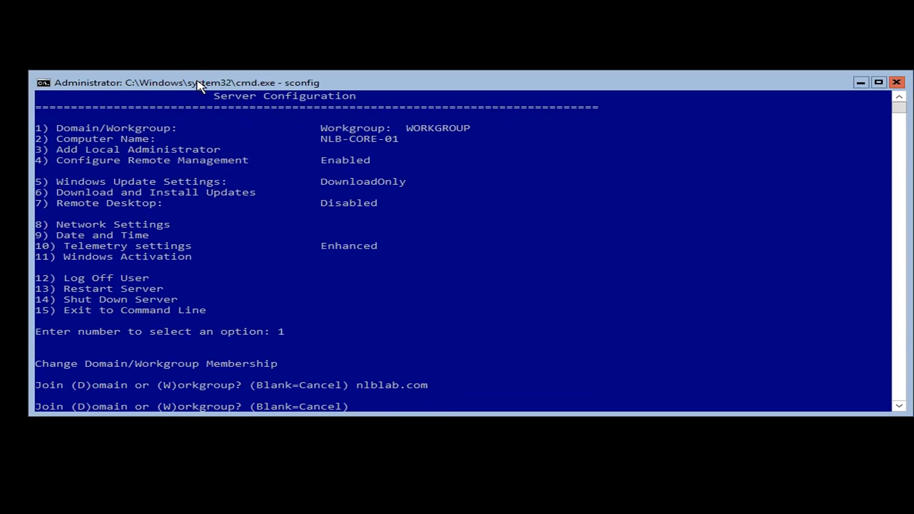
type("d")
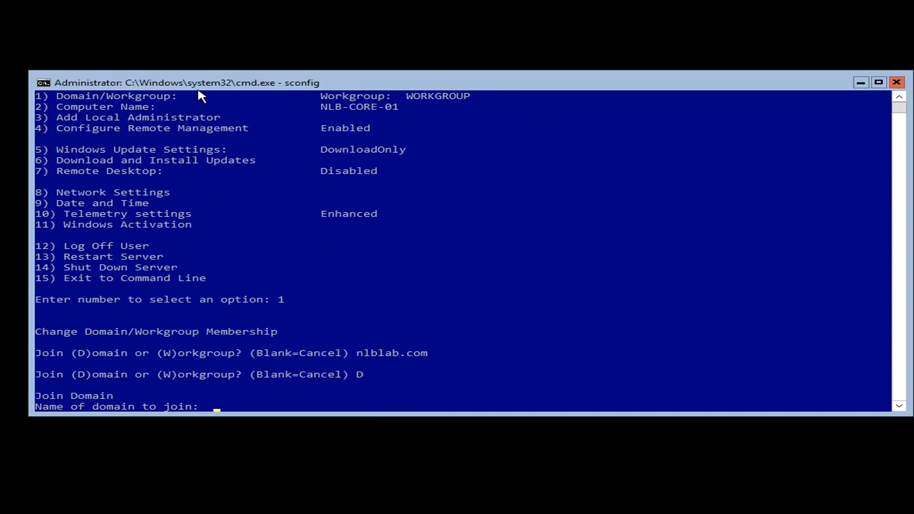
type("n")
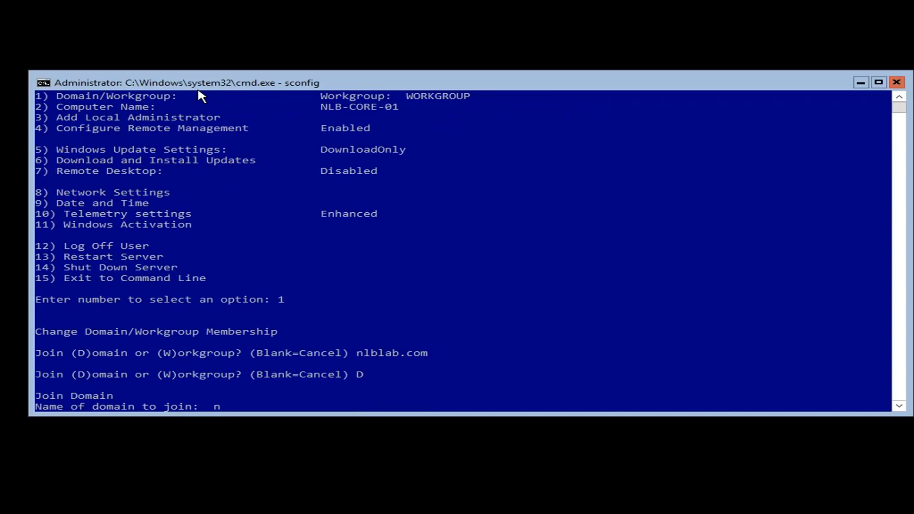
type("lba")
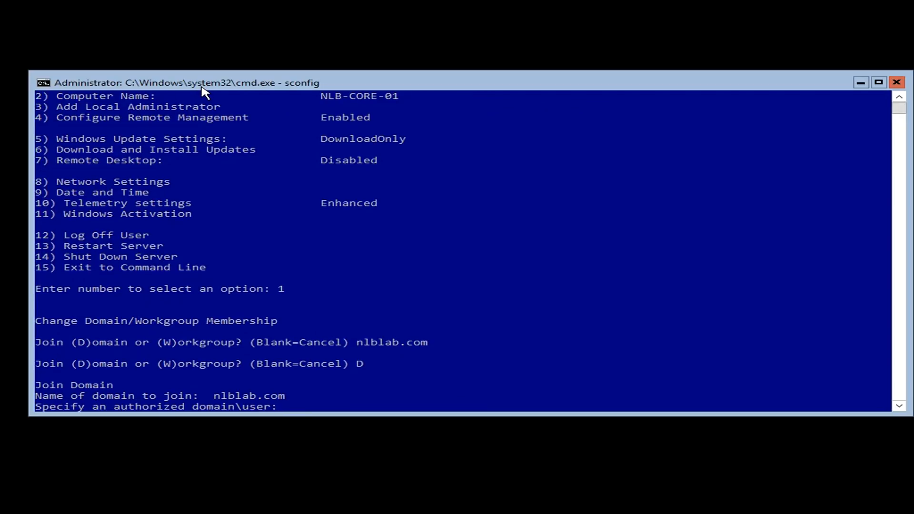
type("nlblab")
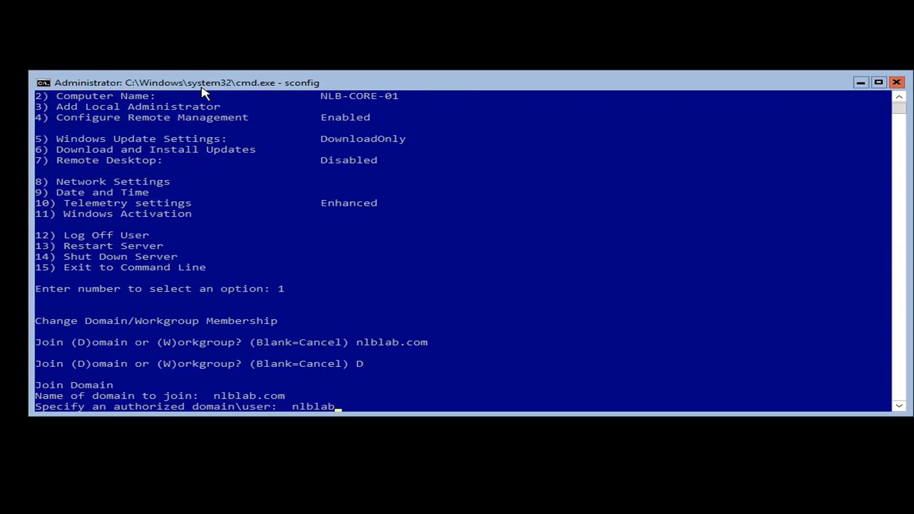
type("\\nick")
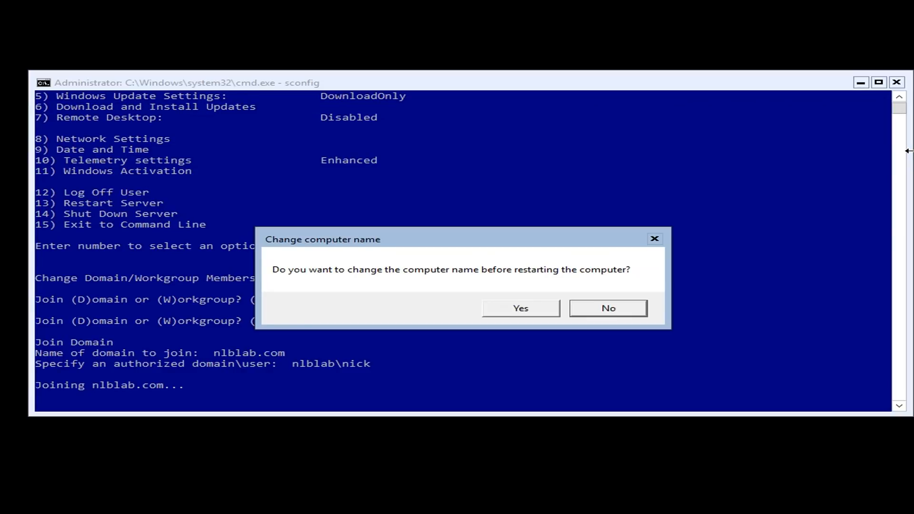
mouse_move(316, 297)
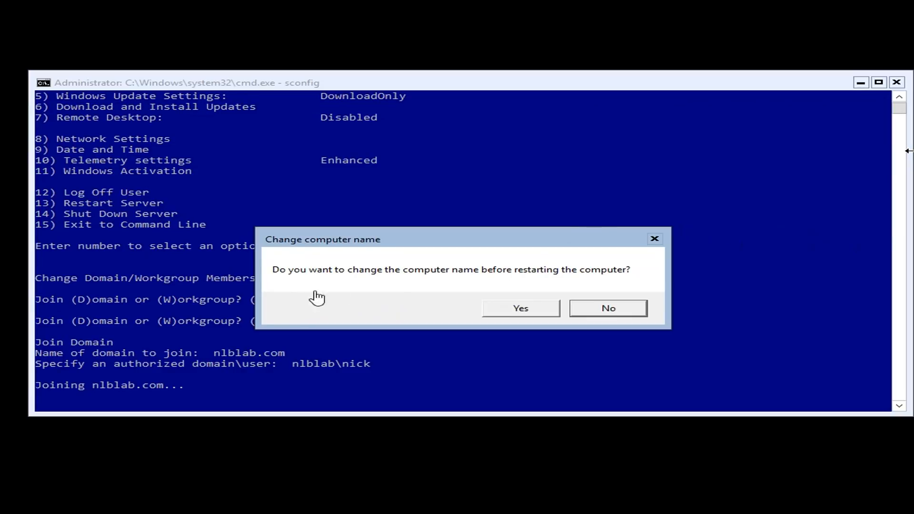
mouse_move(488, 290)
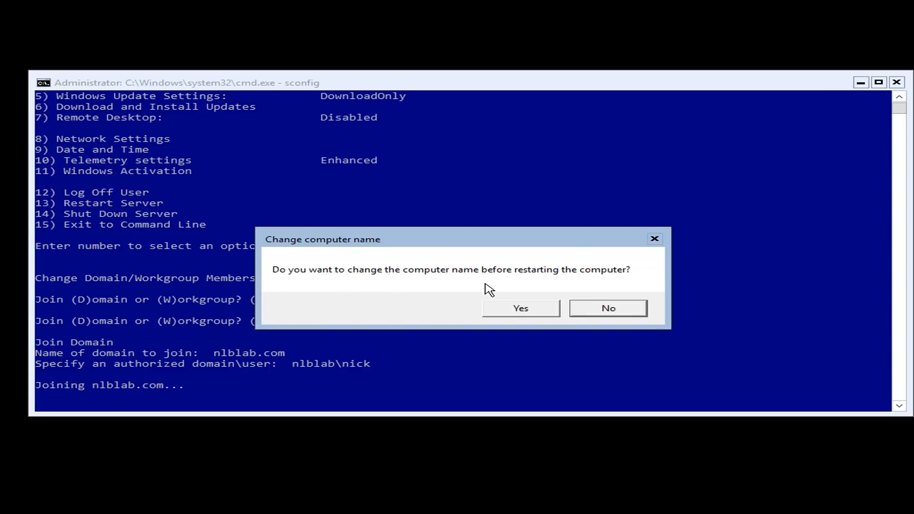
mouse_move(525, 283)
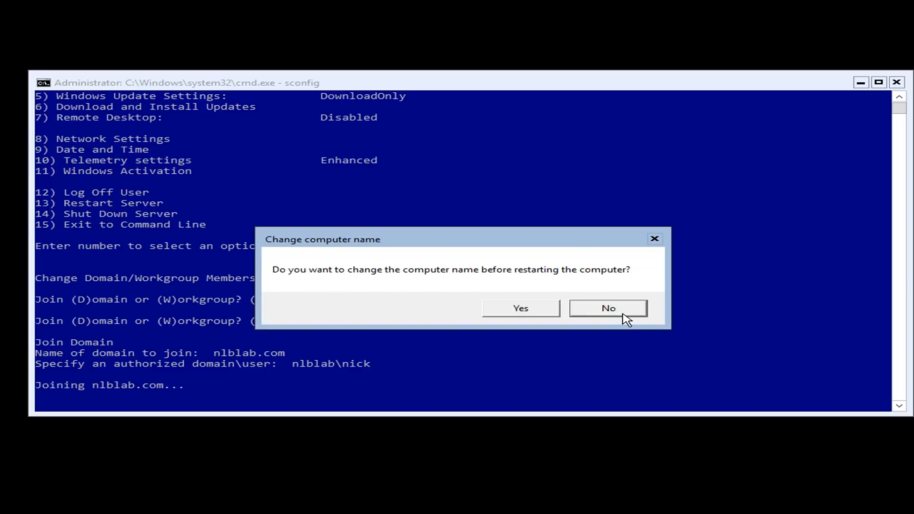
mouse_move(297, 374)
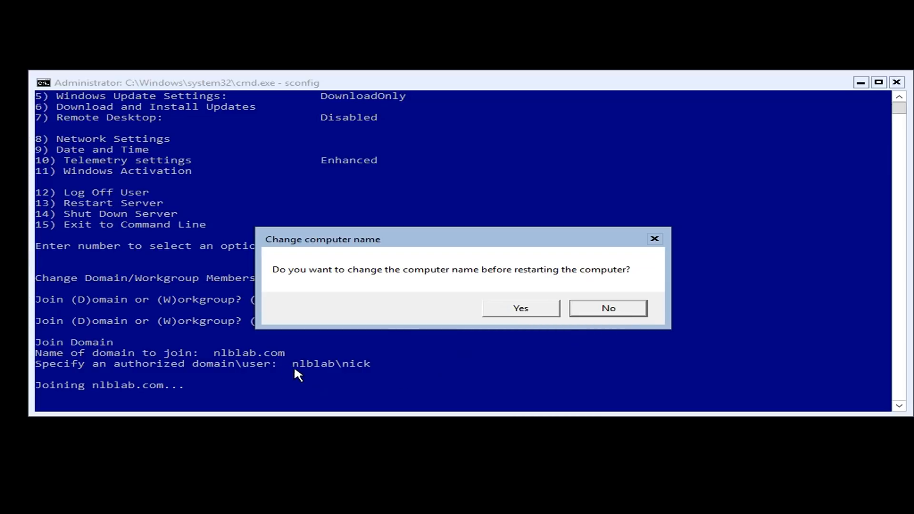
mouse_move(618, 385)
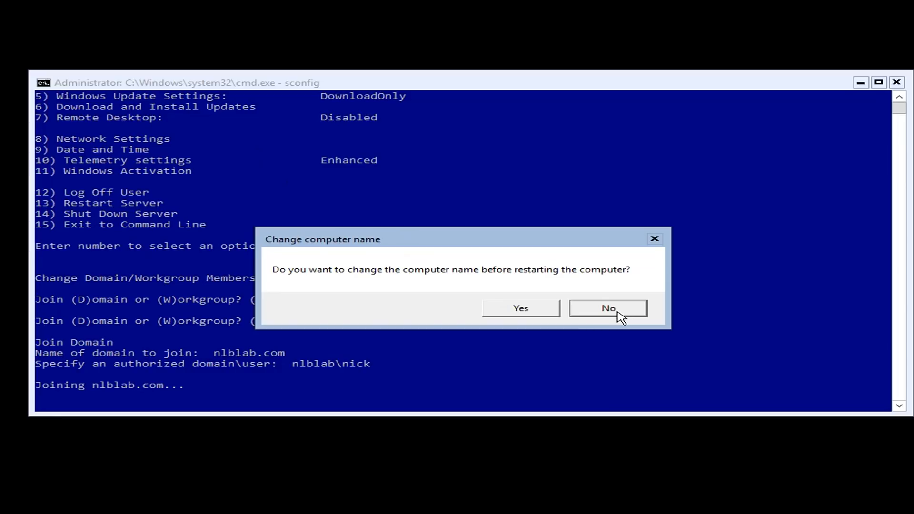
left_click(607, 308)
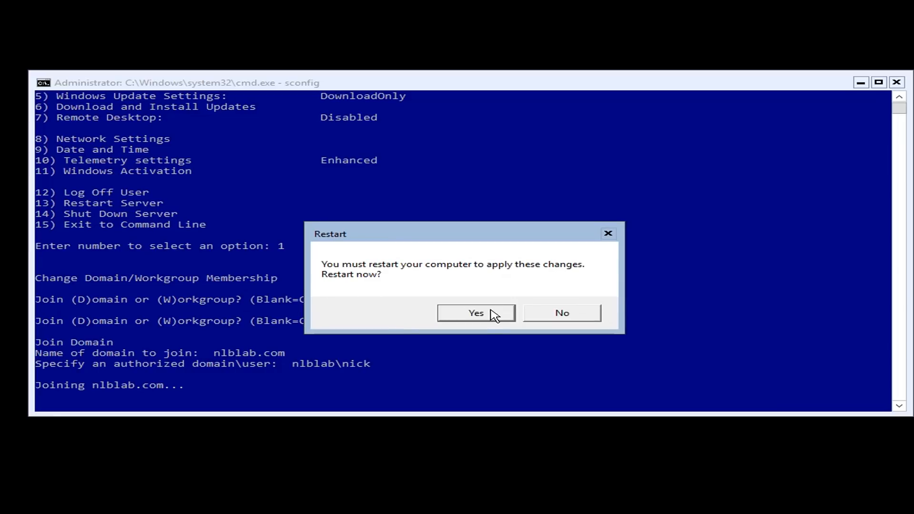
left_click(475, 313)
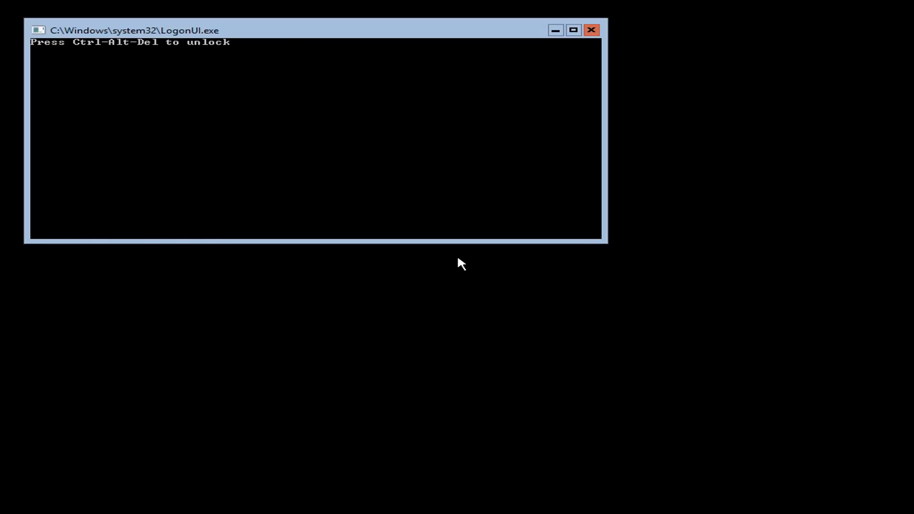
mouse_move(218, 86)
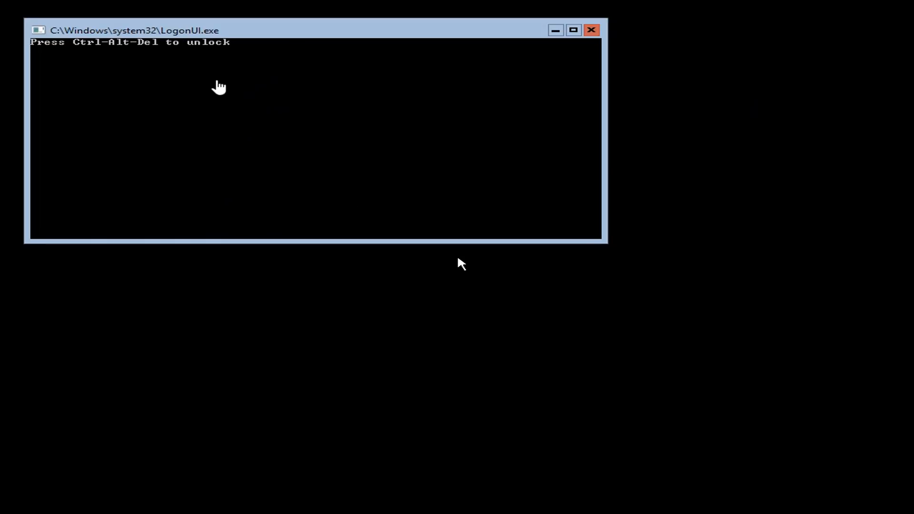
mouse_move(115, 78)
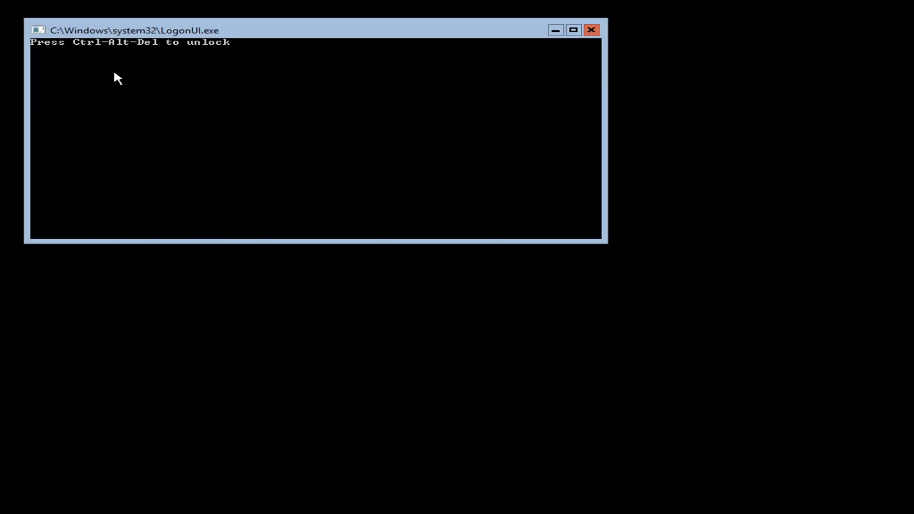
mouse_move(4, 13)
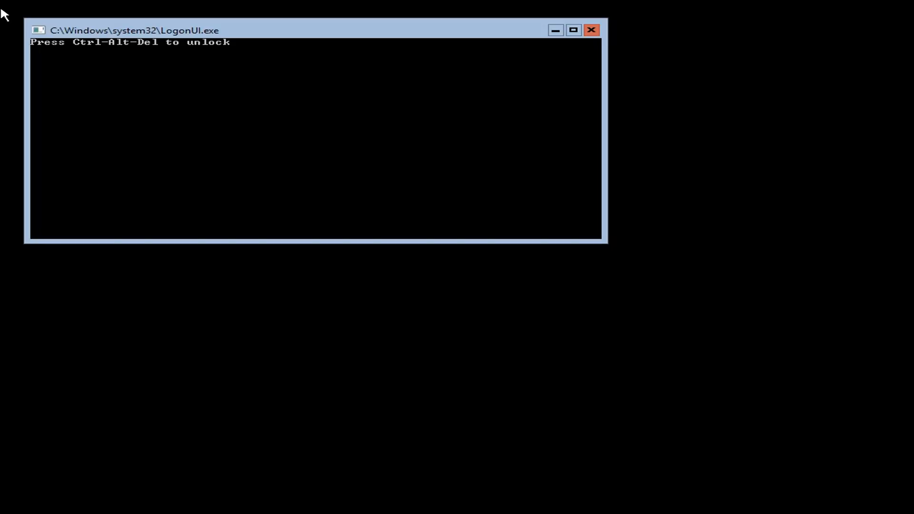
Unlock the sign-in screen and sign in as domain user Nick.
key("ctrl+alt+delete")
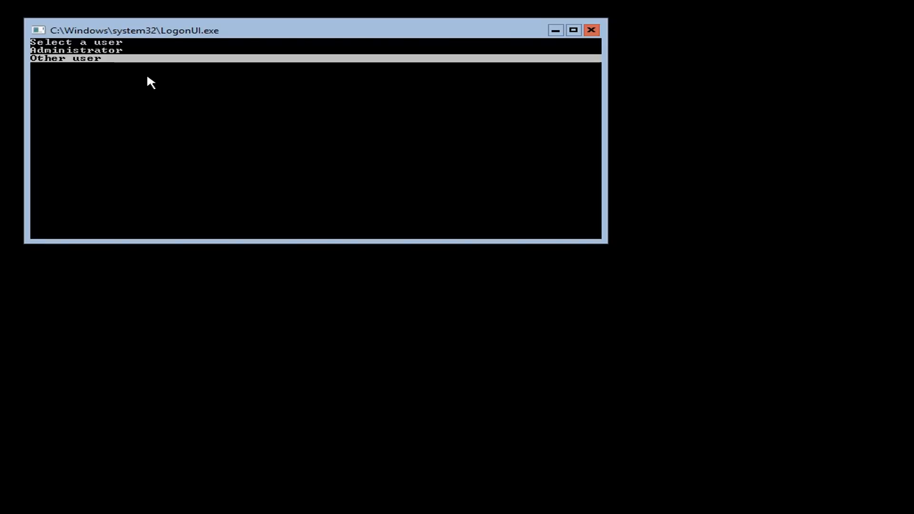
left_click(66, 57)
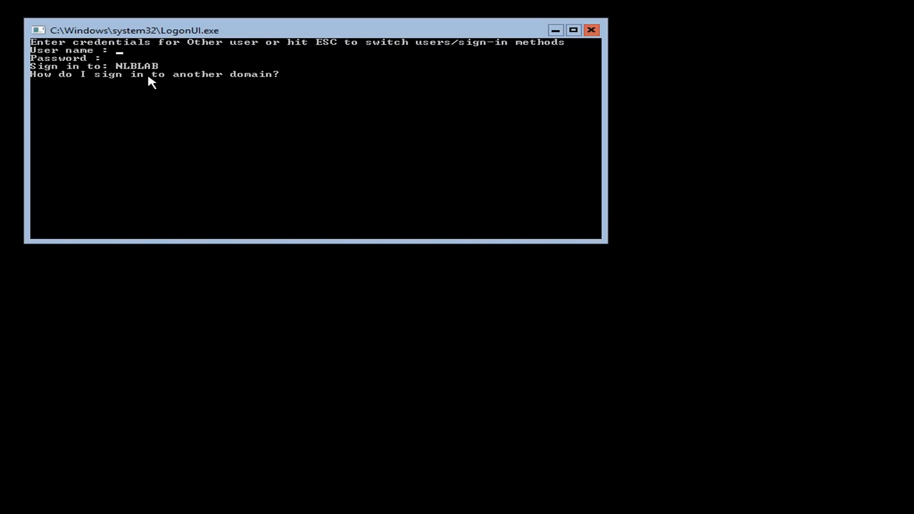
type("Nick")
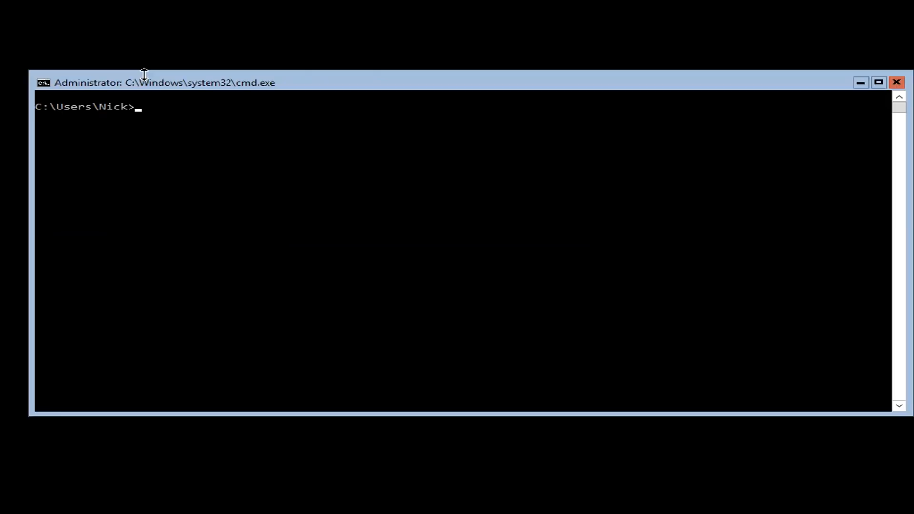
Launch sconfig and select option 7 to configure Remote Desktop.
type("sconf")
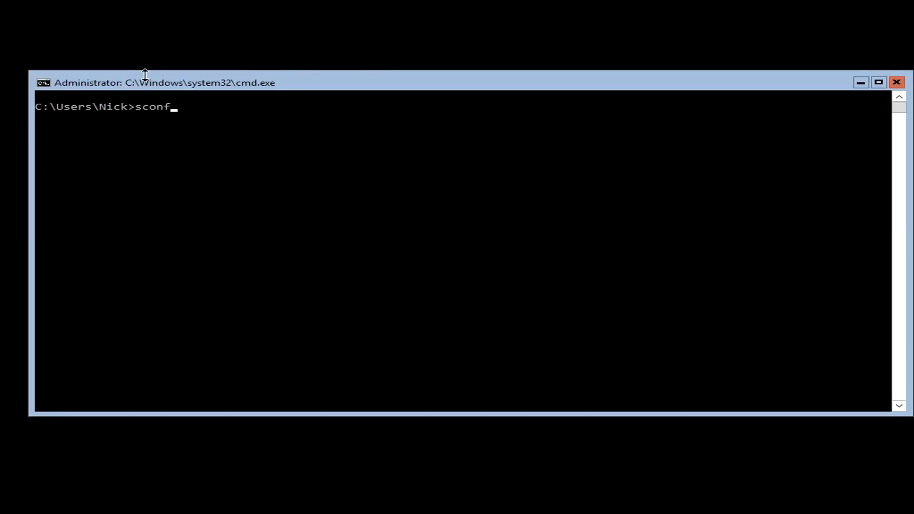
key("Return")
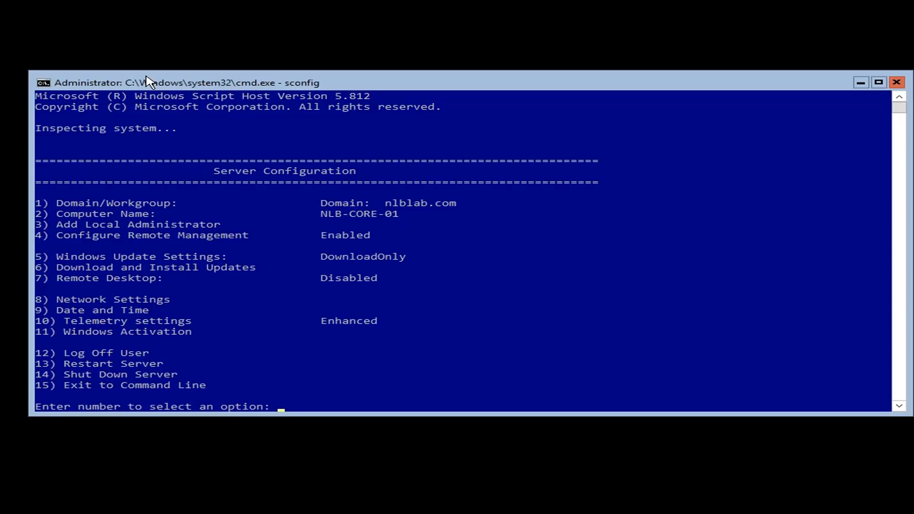
type("7")
type("e")
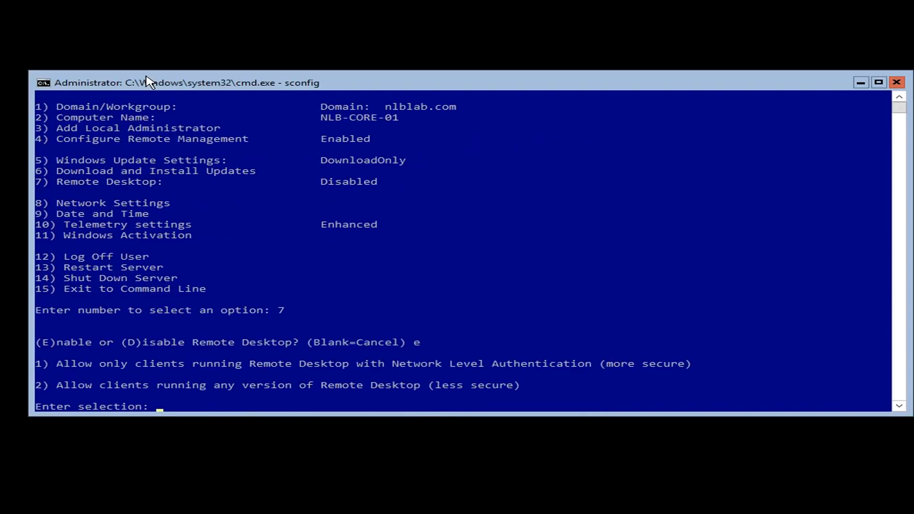
Enable Remote Desktop for Network Level Authentication clients only, then exit sconfig with option 15.
type("1")
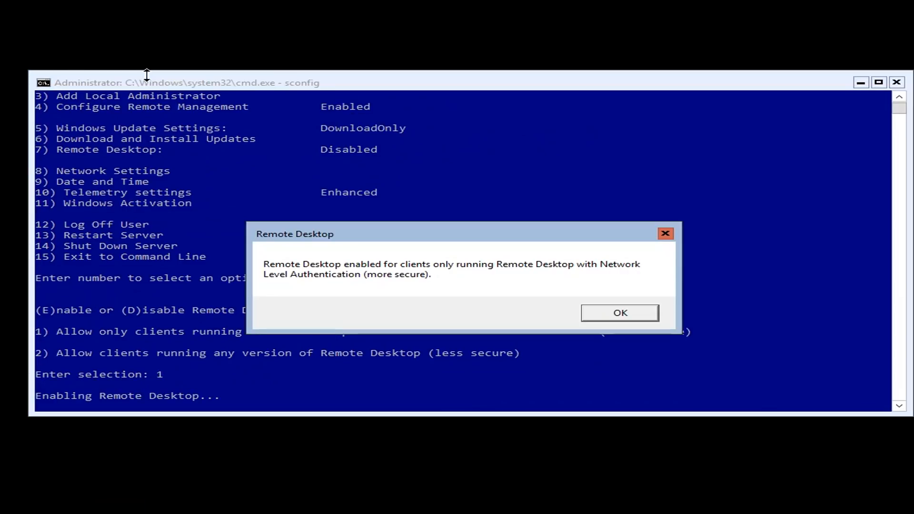
left_click(619, 312)
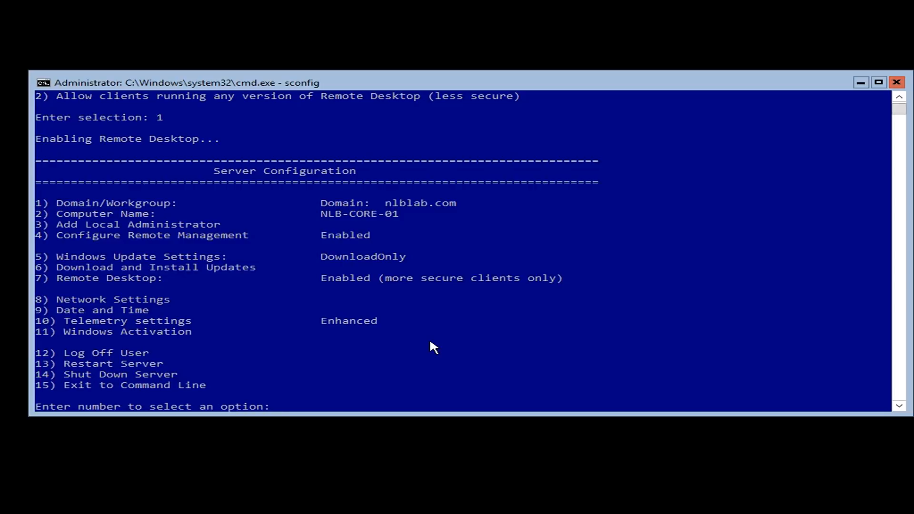
type("15")
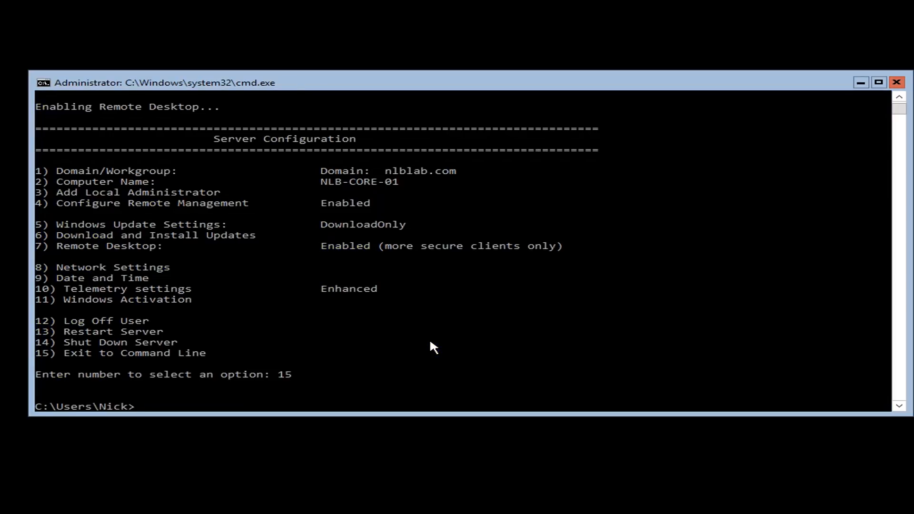
mouse_move(324, 388)
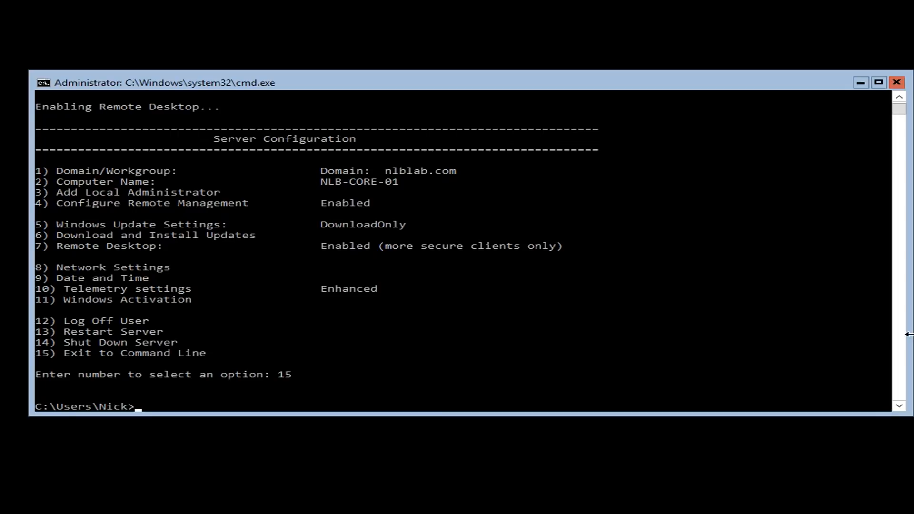
mouse_move(48, 8)
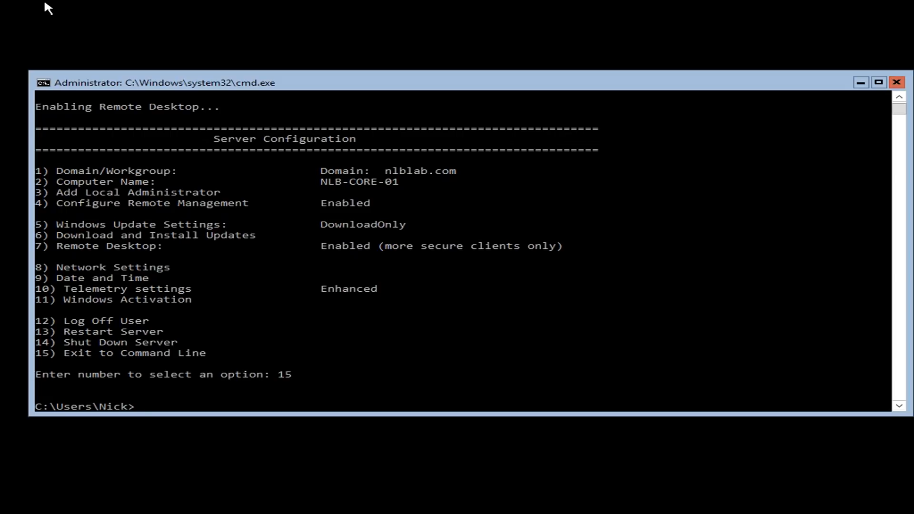
mouse_move(545, 338)
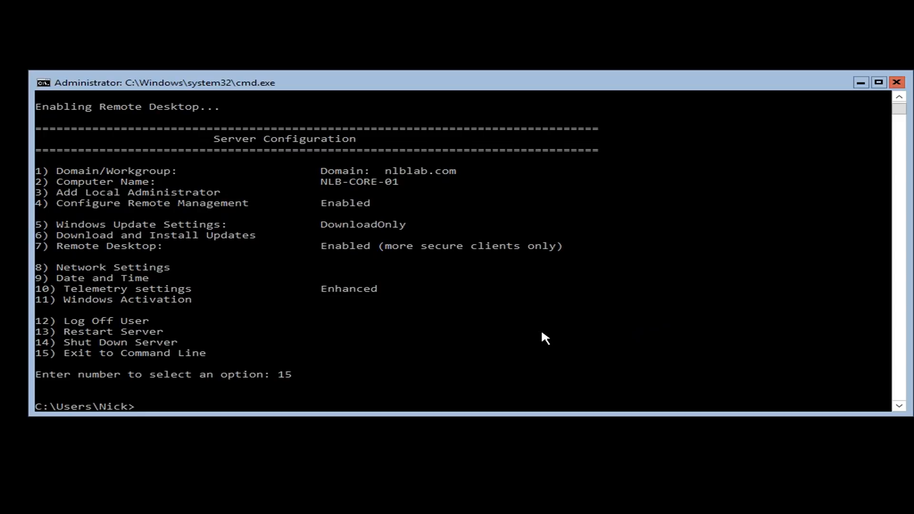
Start a PowerShell session from the Server Core command prompt.
type("powe")
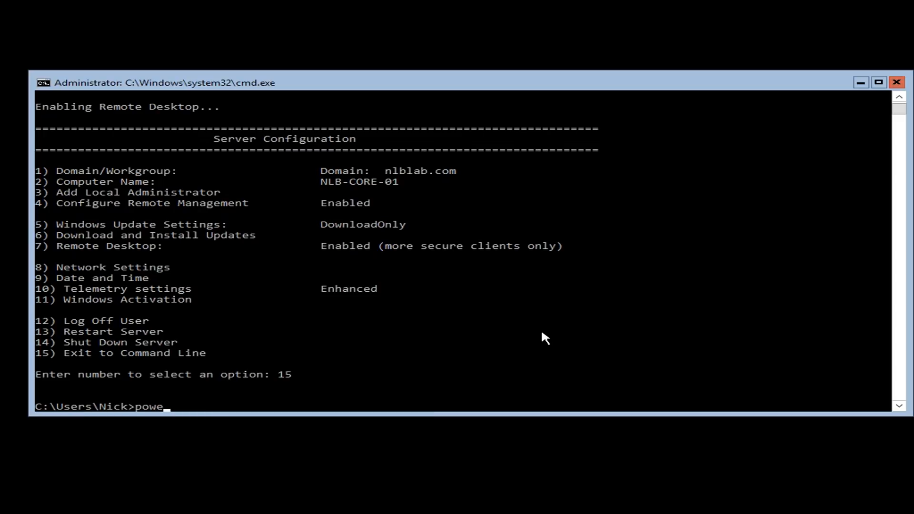
key("Return")
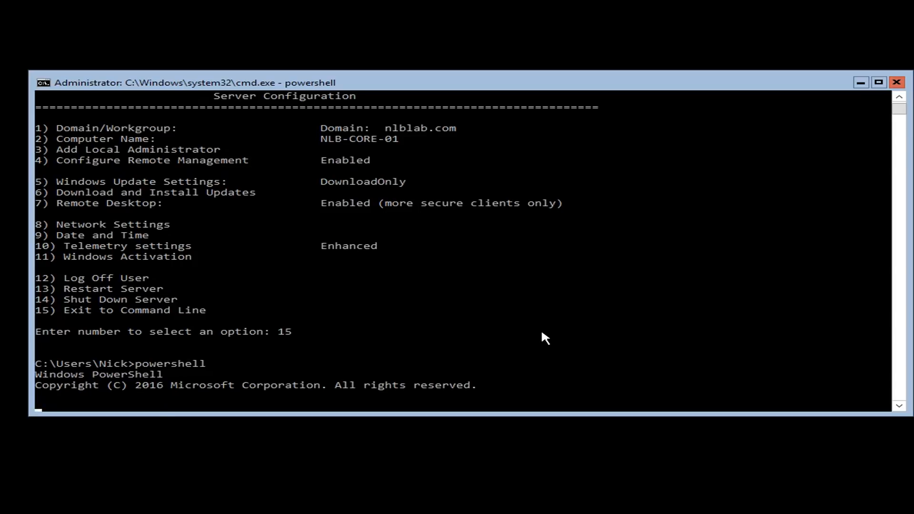
key("Return")
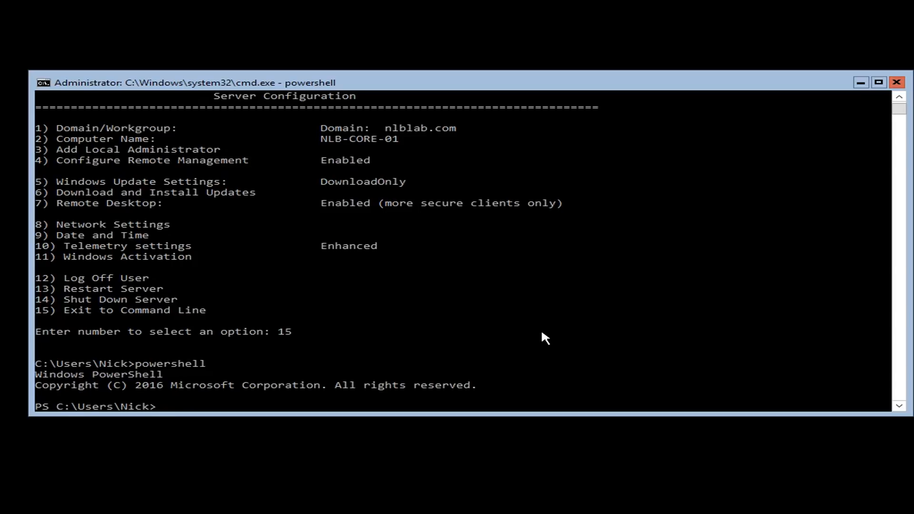
Run Get-WindowsFeature and scroll the output to locate Print-Services.
type("get-wi")
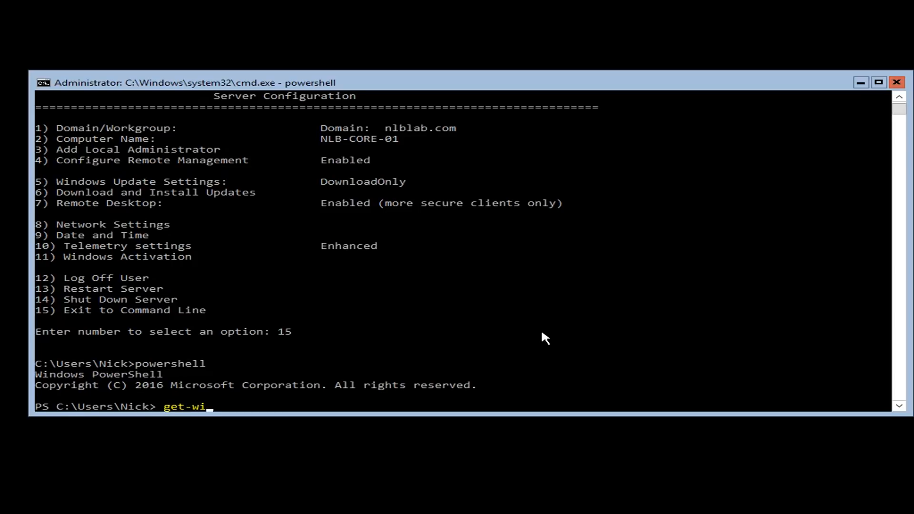
type("ndowsf")
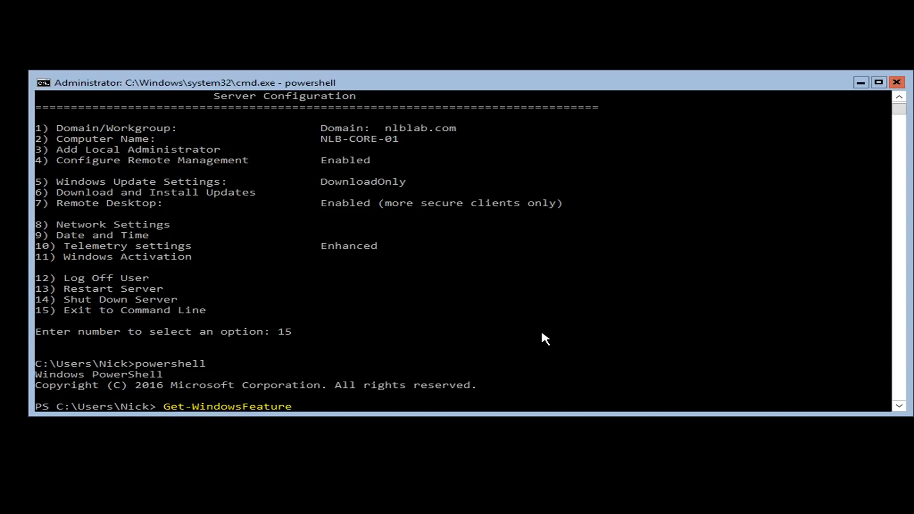
key("Return")
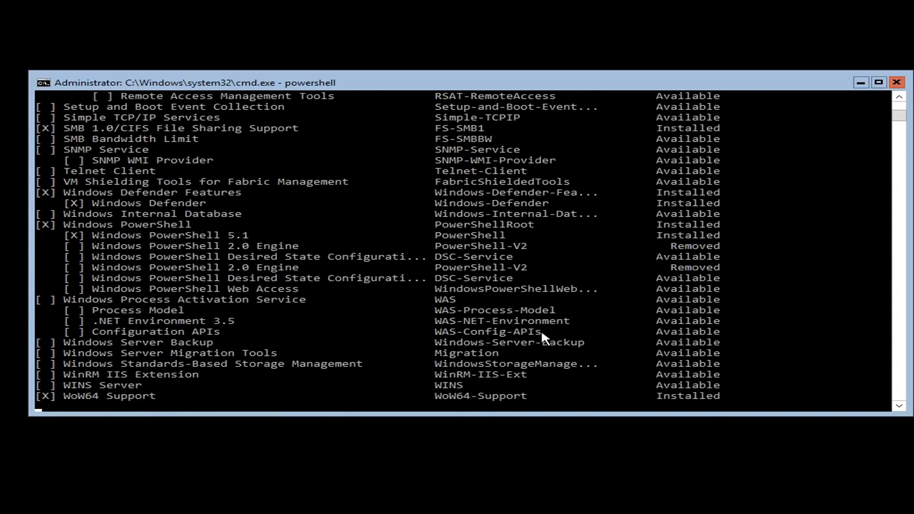
scroll("up", 3)
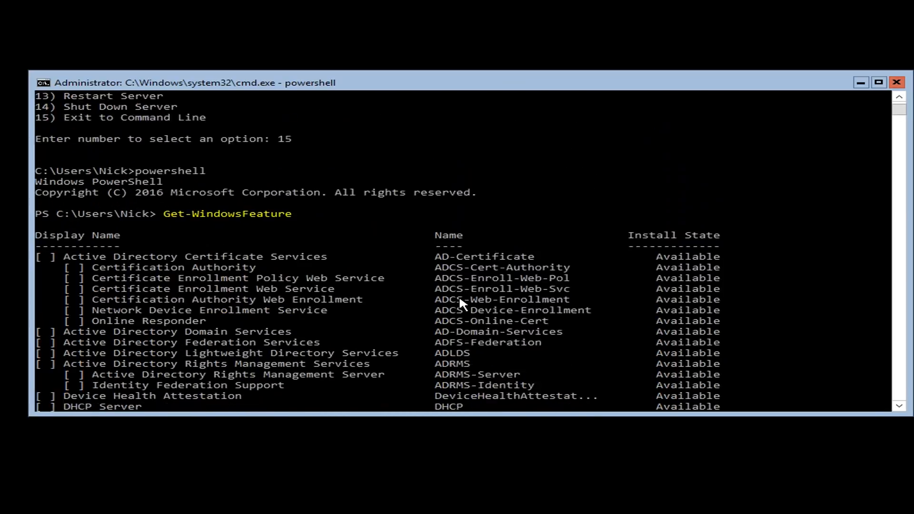
scroll("down", 3)
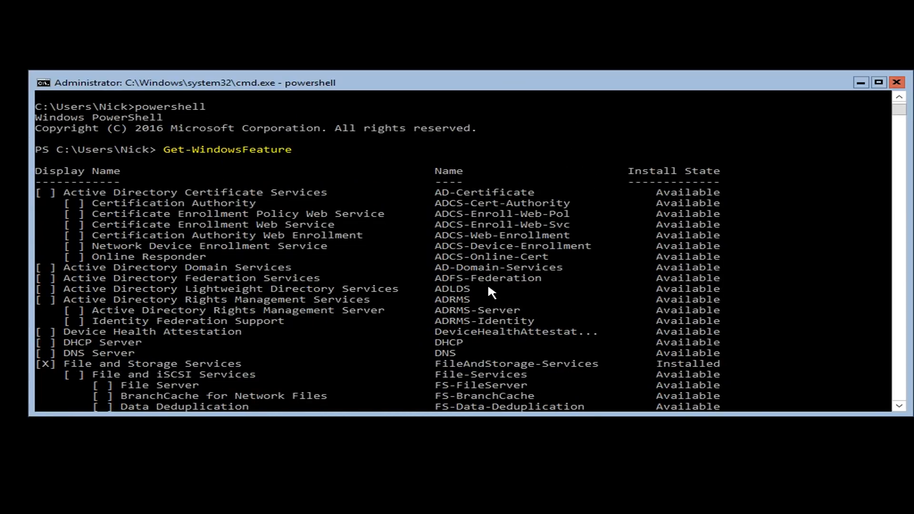
scroll("down", 3)
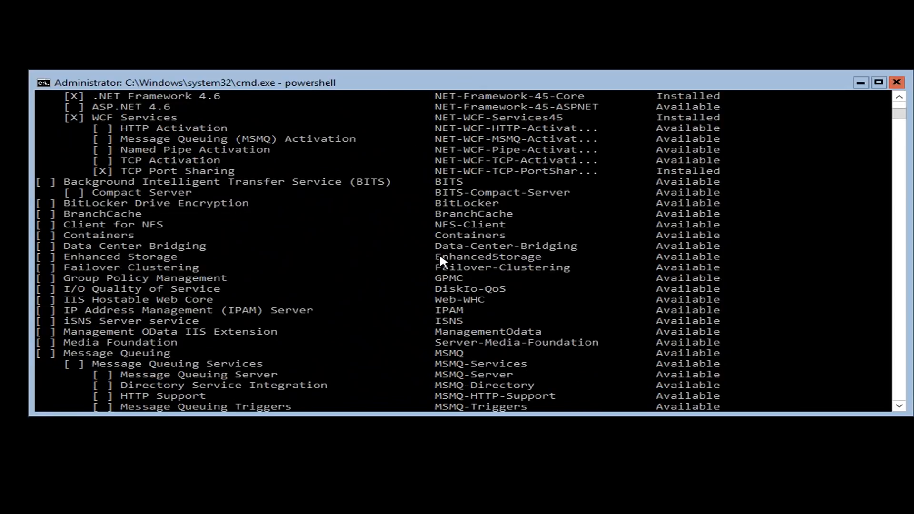
mouse_move(384, 274)
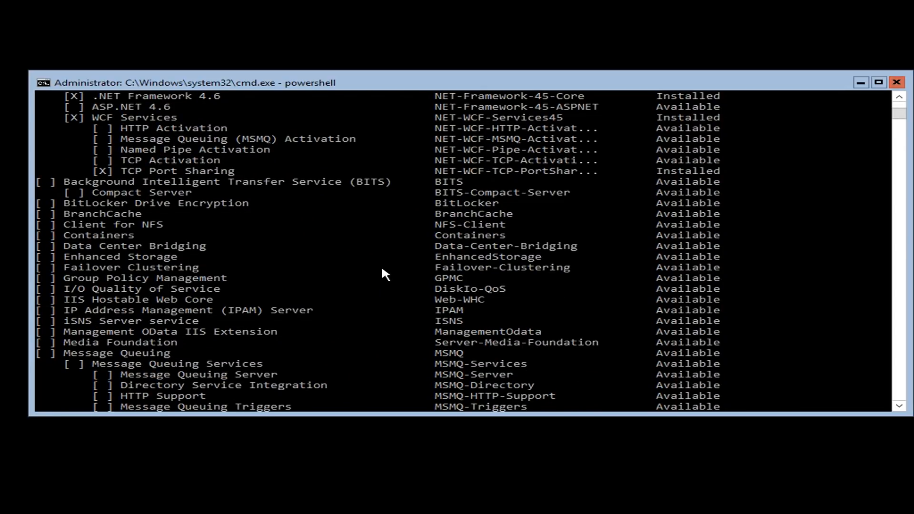
scroll("down", 3)
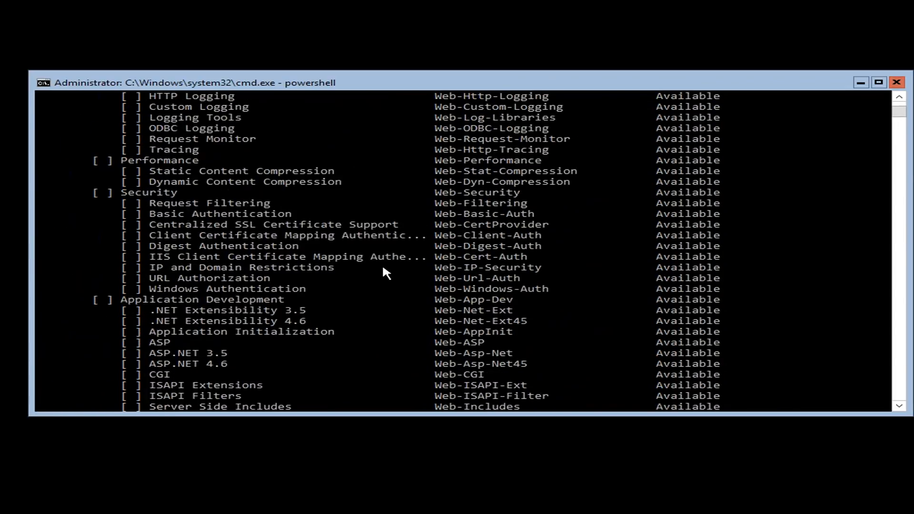
scroll("up", 3)
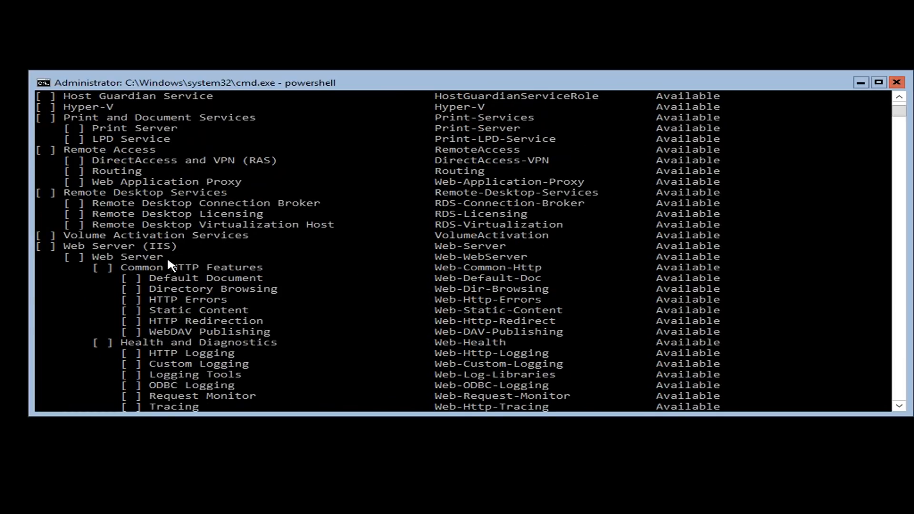
mouse_move(323, 272)
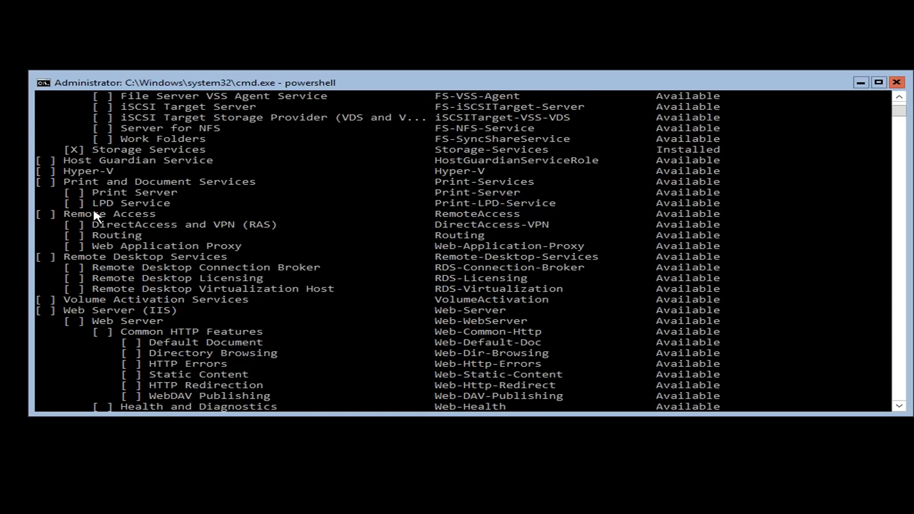
mouse_move(71, 186)
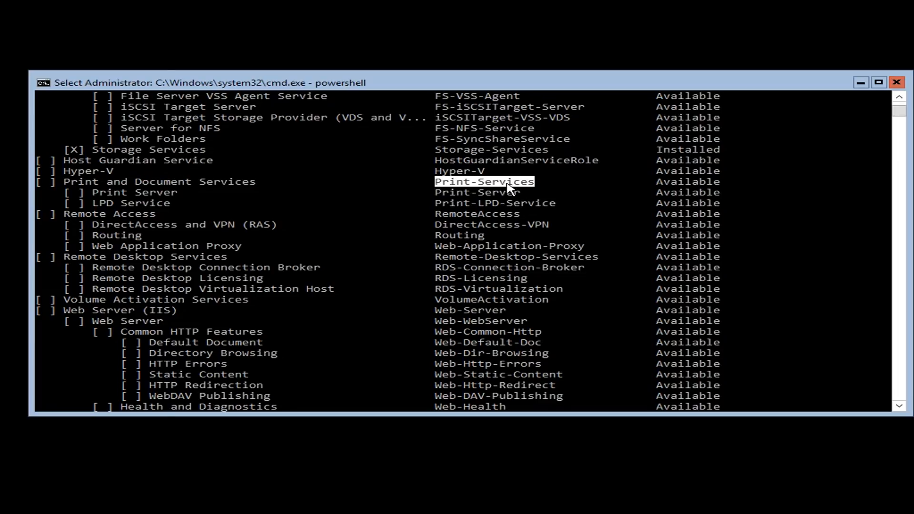
scroll("down", 3)
type("i")
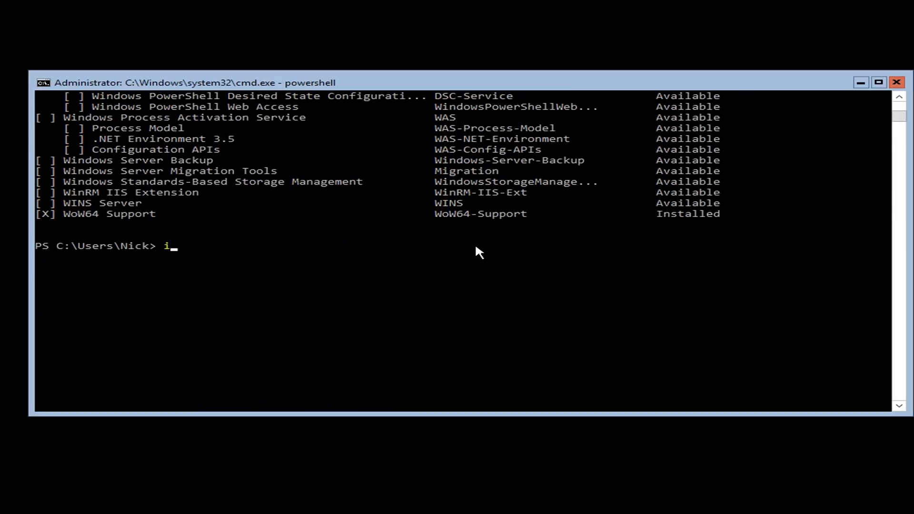
Run Install-WindowsFeature -Name Print-Services to install Print Services.
type("nstal-")
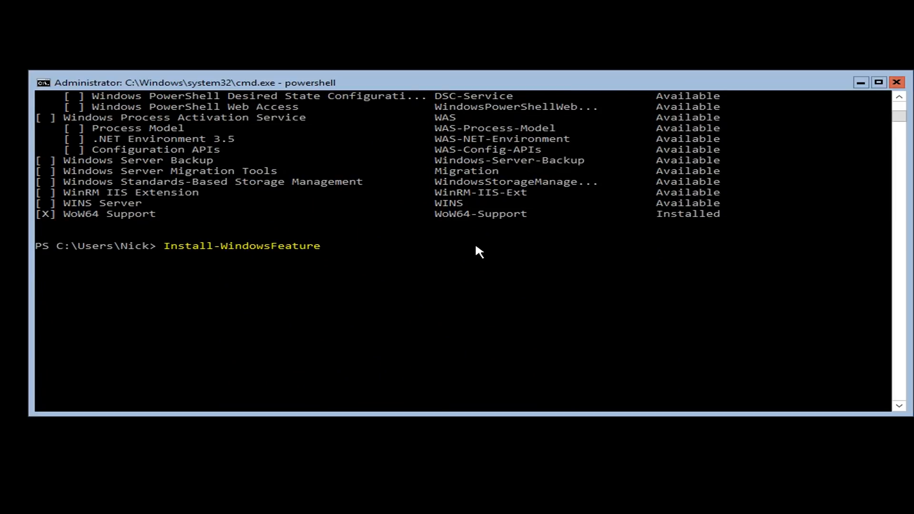
type("-Name")
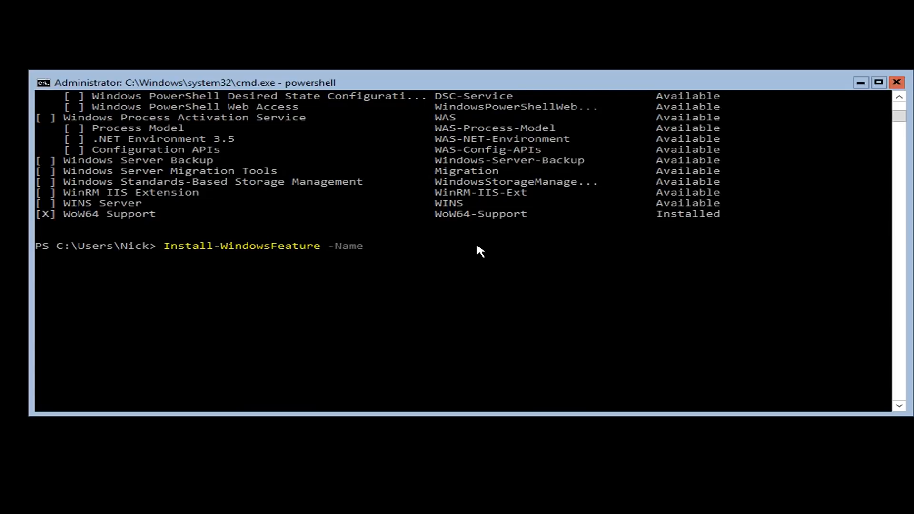
type("Print-Services")
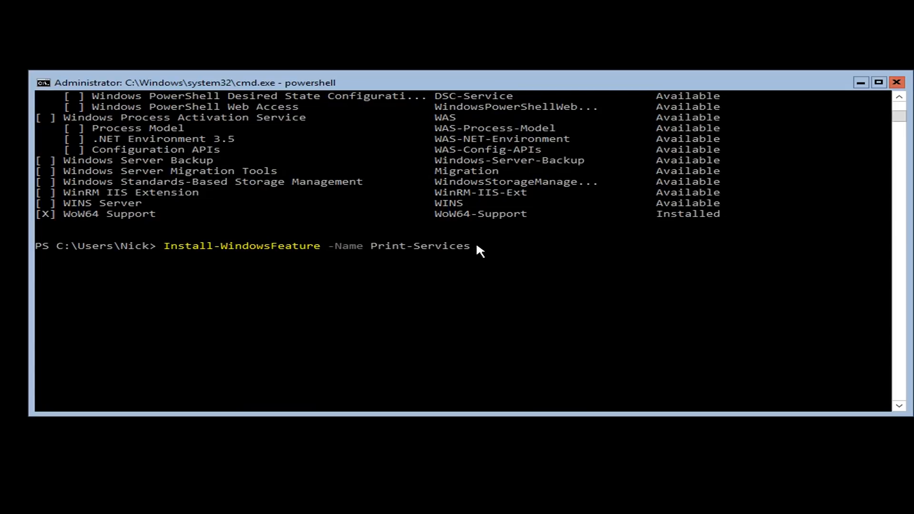
key("Return")
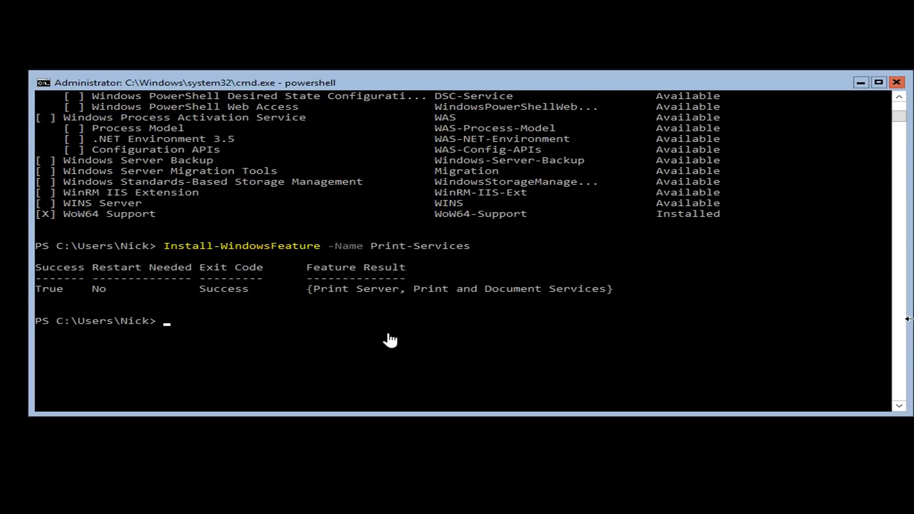
mouse_move(150, 335)
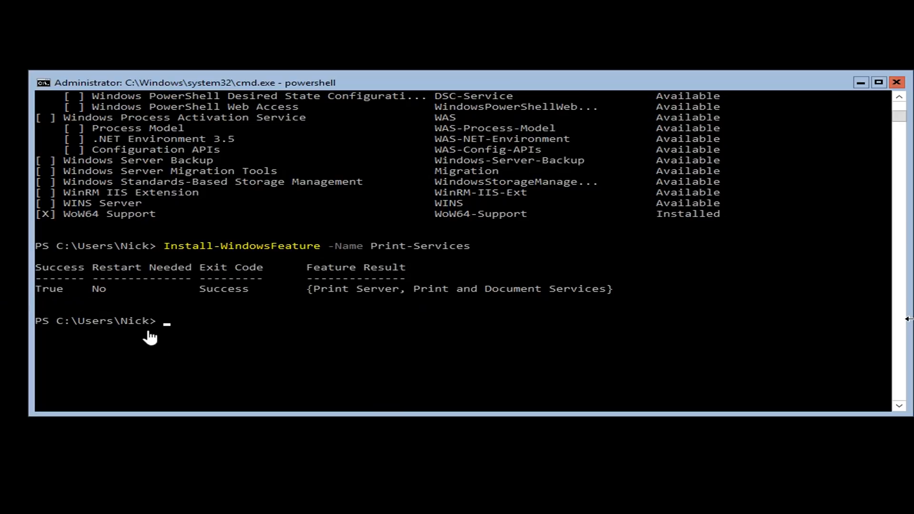
mouse_move(563, 354)
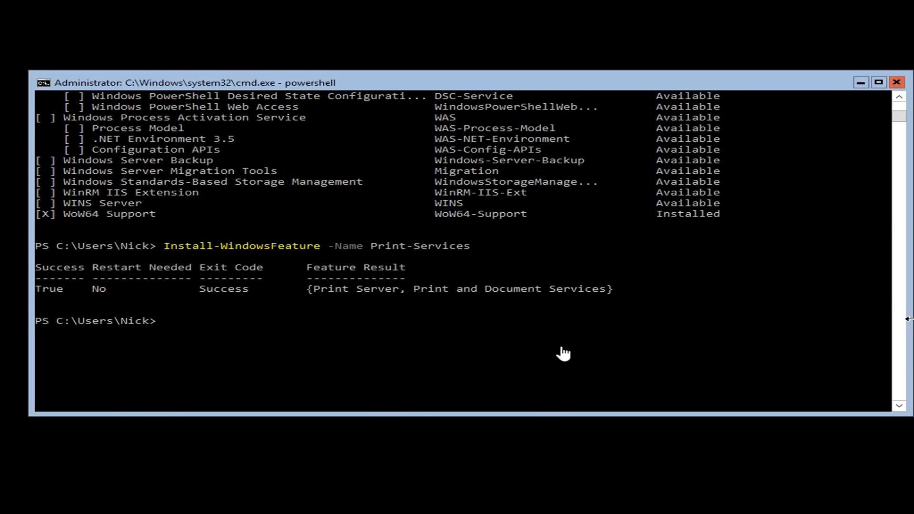
mouse_move(333, 308)
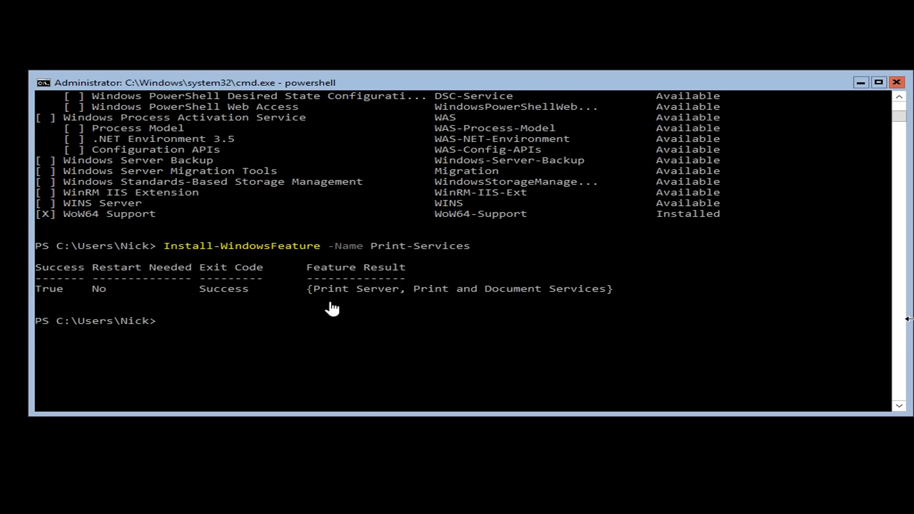
mouse_move(683, 382)
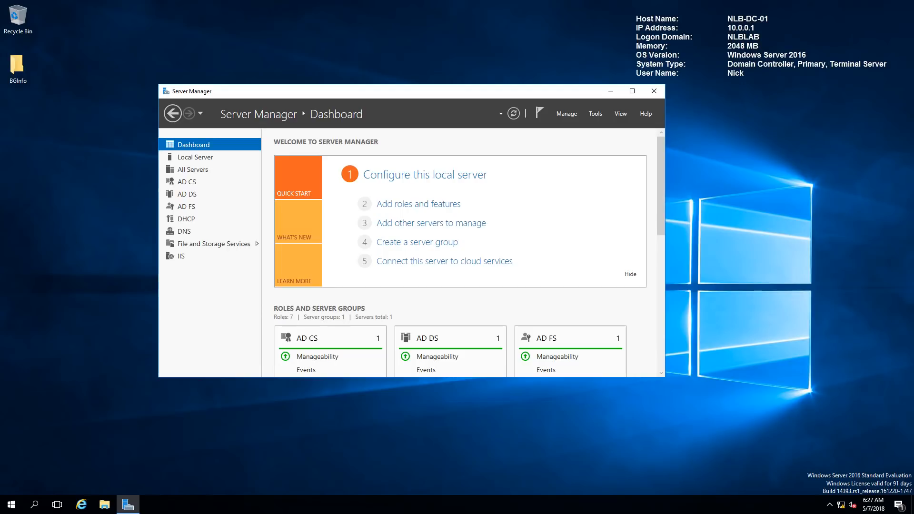
mouse_move(222, 126)
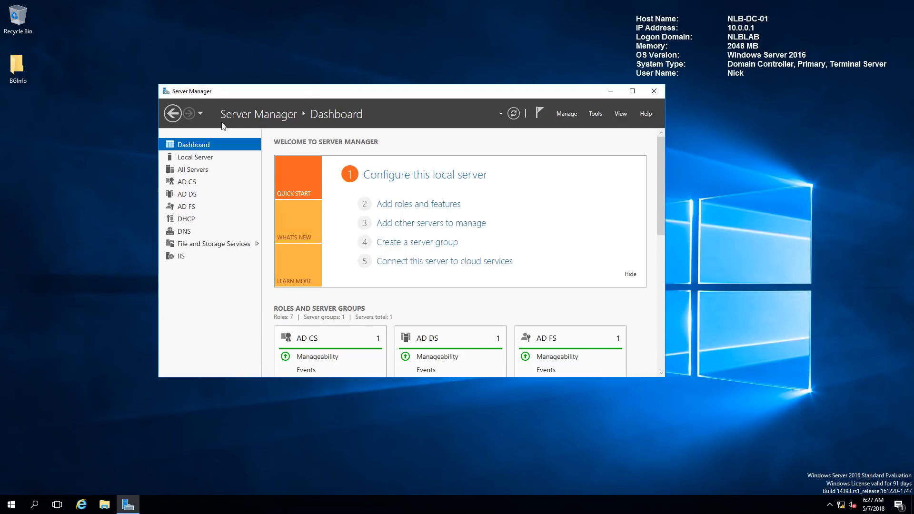
mouse_move(441, 78)
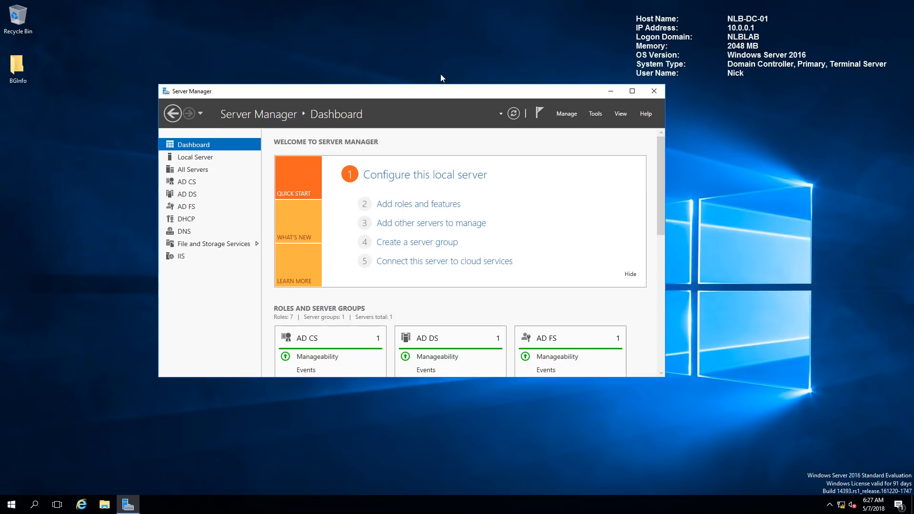
mouse_move(376, 187)
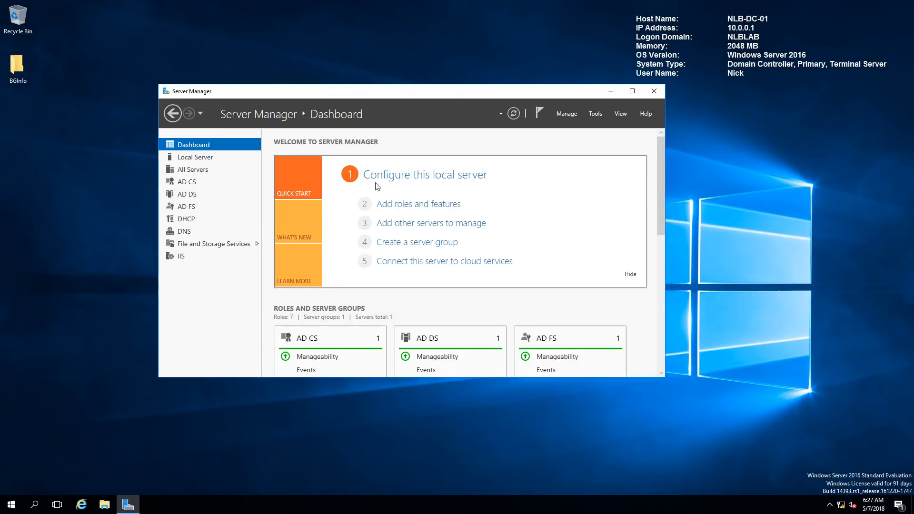
Add NLB-CORE-01 to Server Manager's managed servers using a directory Find Now search.
left_click(192, 169)
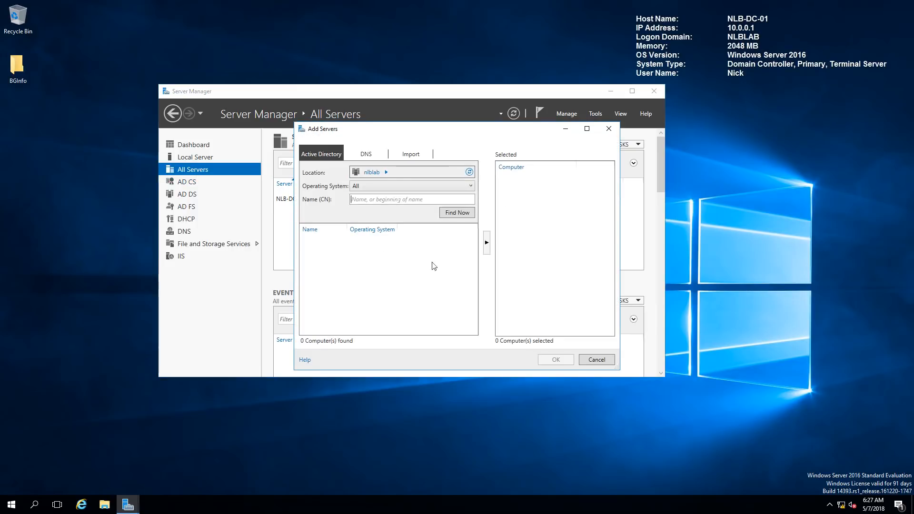
left_click(456, 212)
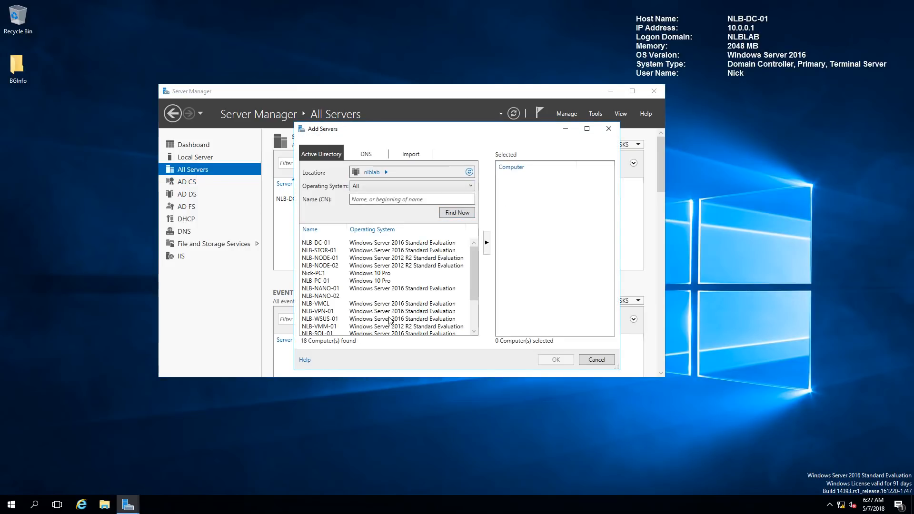
scroll("down", 3)
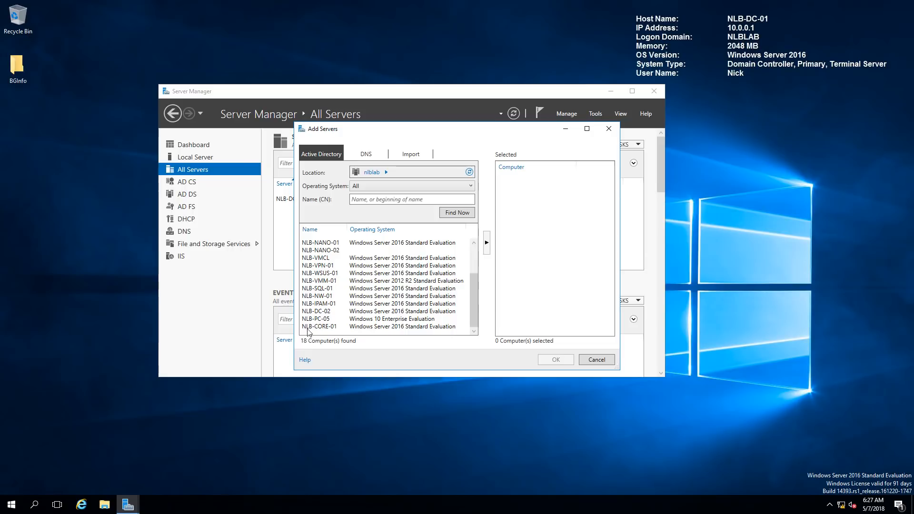
mouse_move(366, 158)
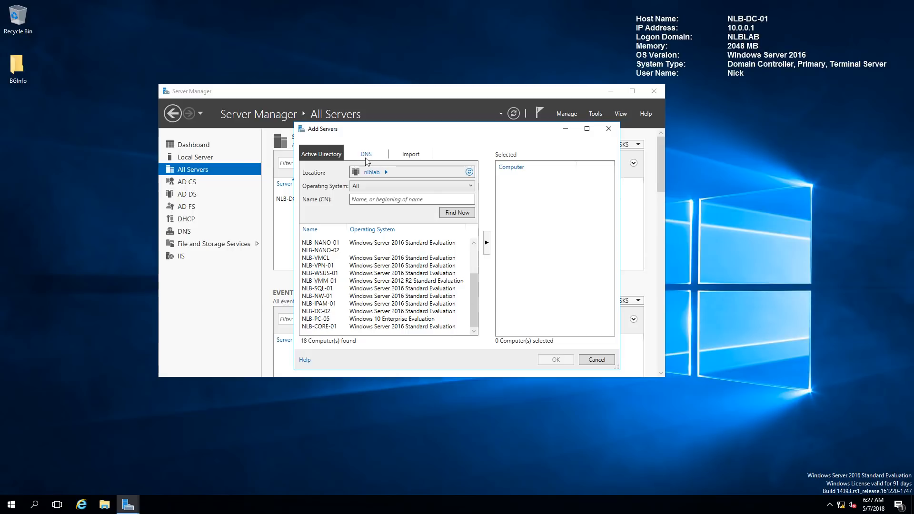
left_click(321, 327)
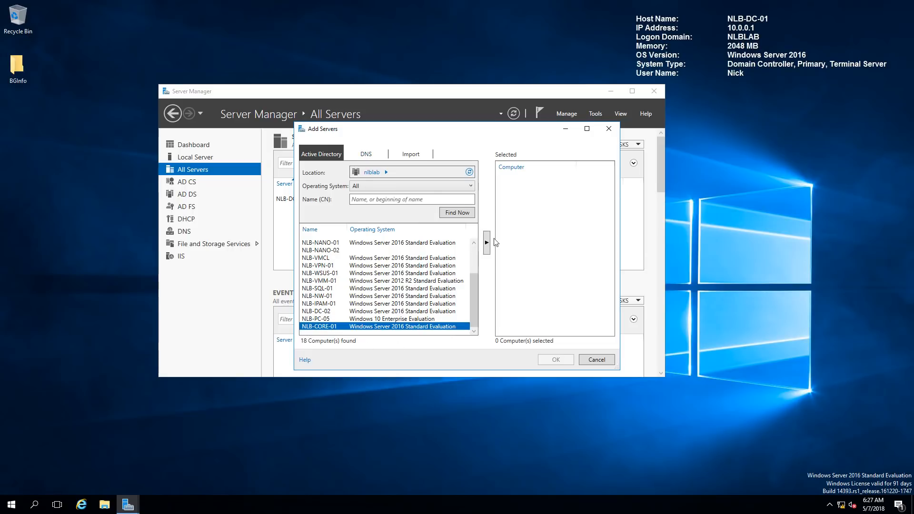
left_click(554, 360)
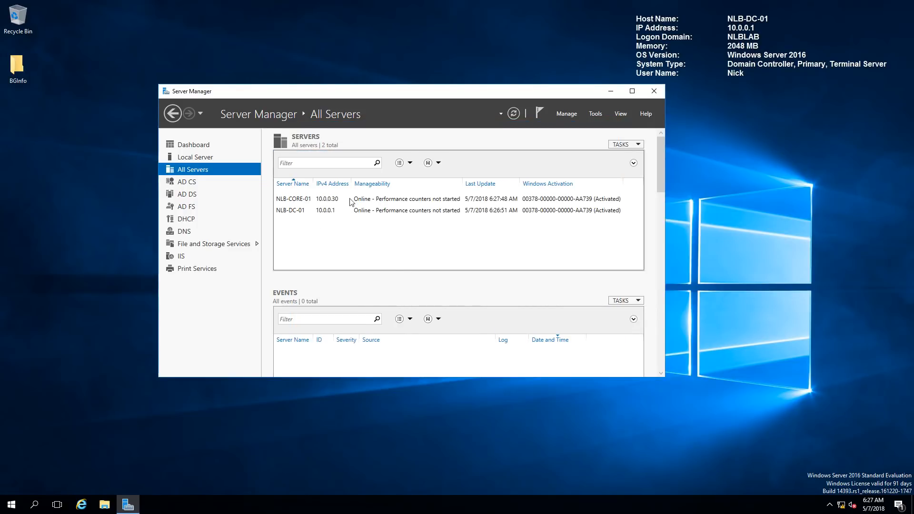
Review NLB-CORE-01's server roles in Add Roles and Features, then open a remote PowerShell session.
left_click(293, 198)
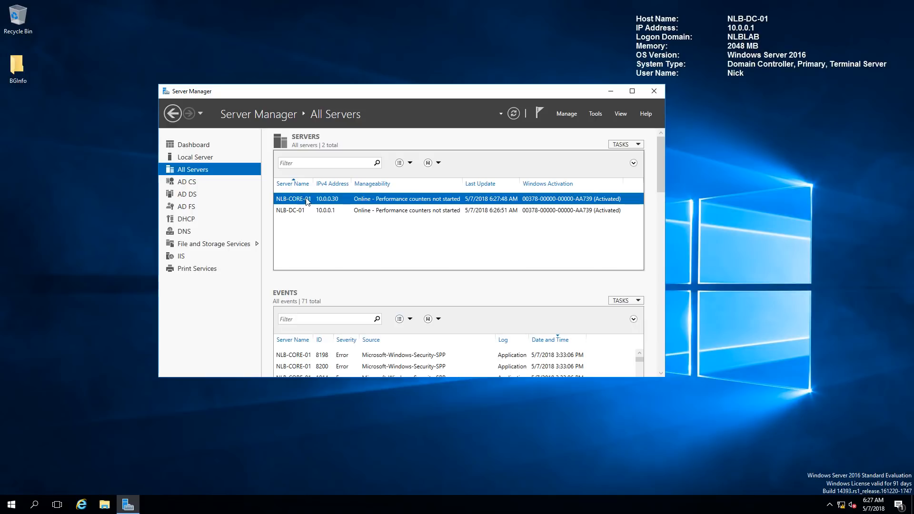
right_click(293, 198)
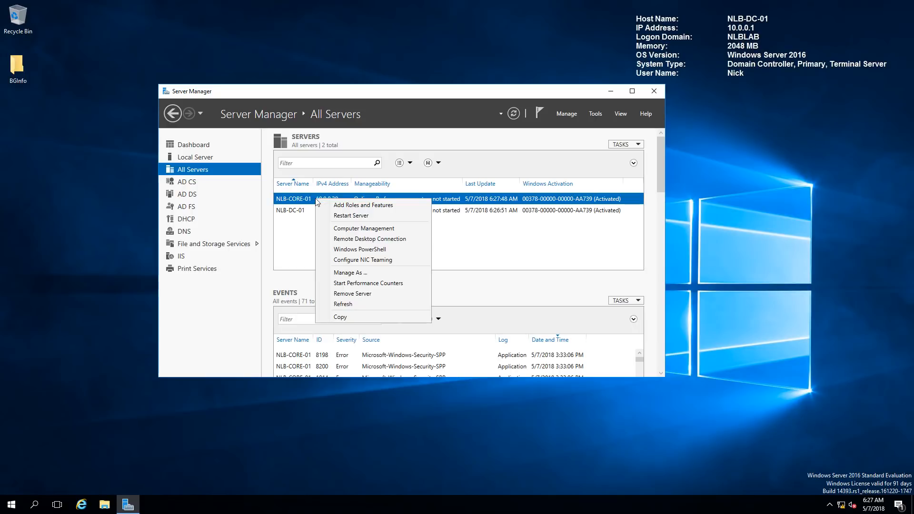
left_click(362, 205)
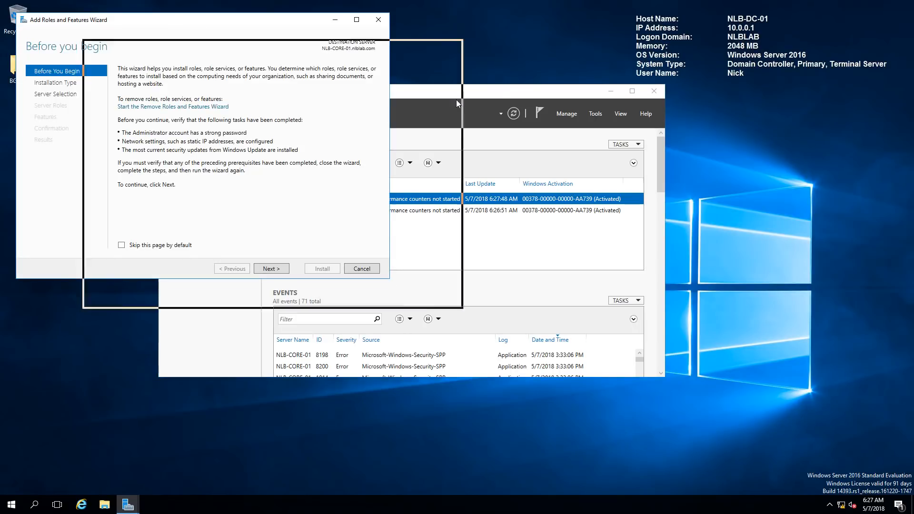
left_click(270, 268)
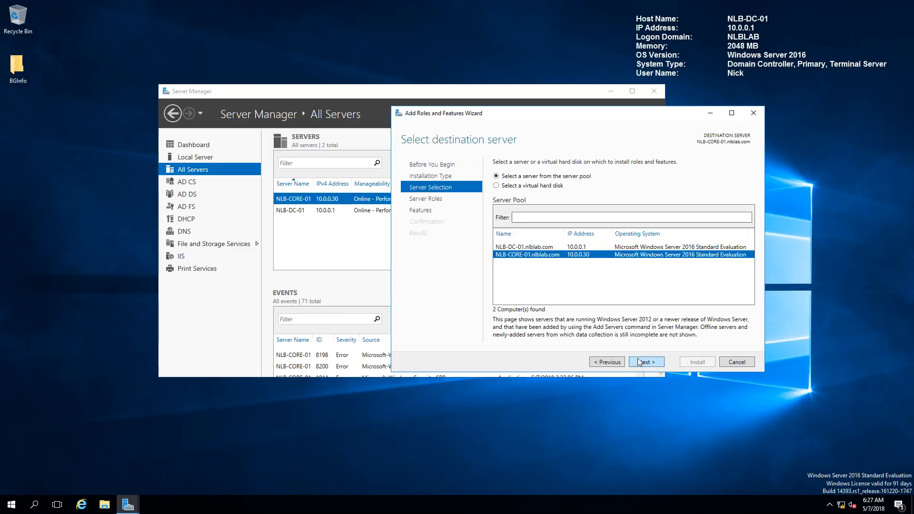
left_click(646, 361)
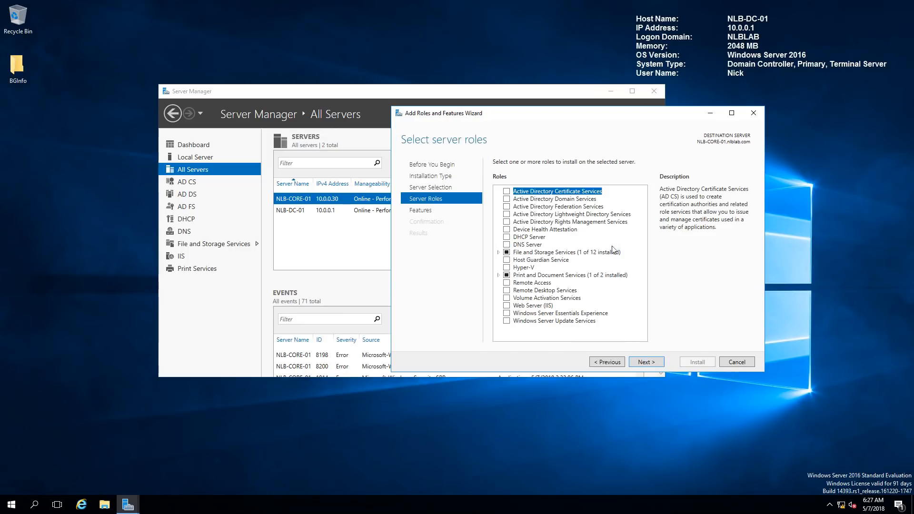
mouse_move(781, 390)
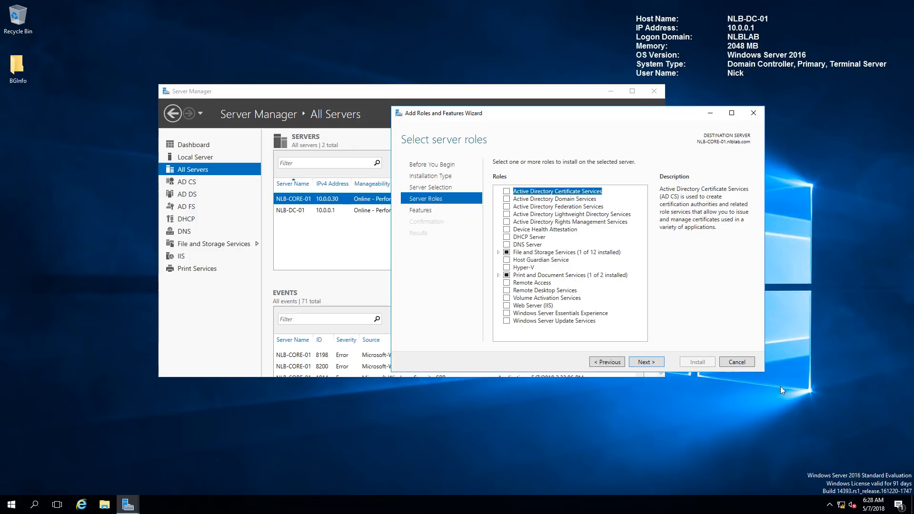
right_click(332, 198)
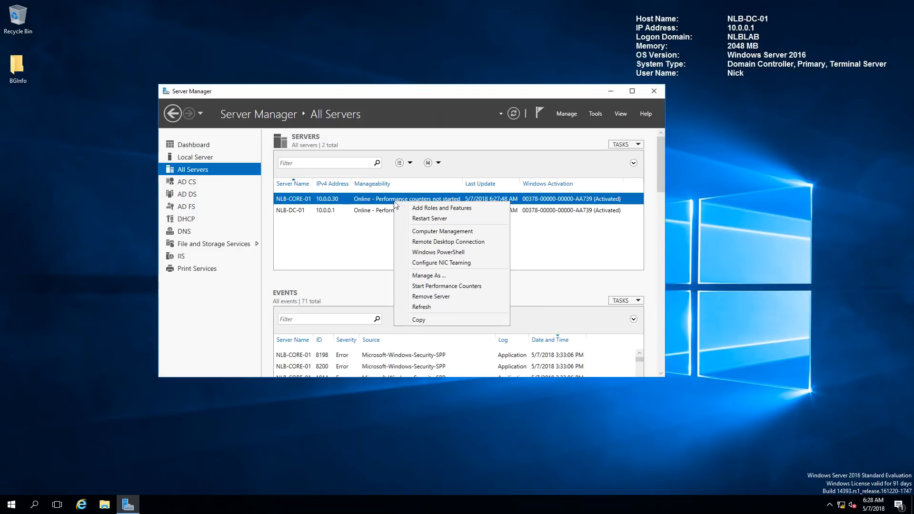
left_click(437, 251)
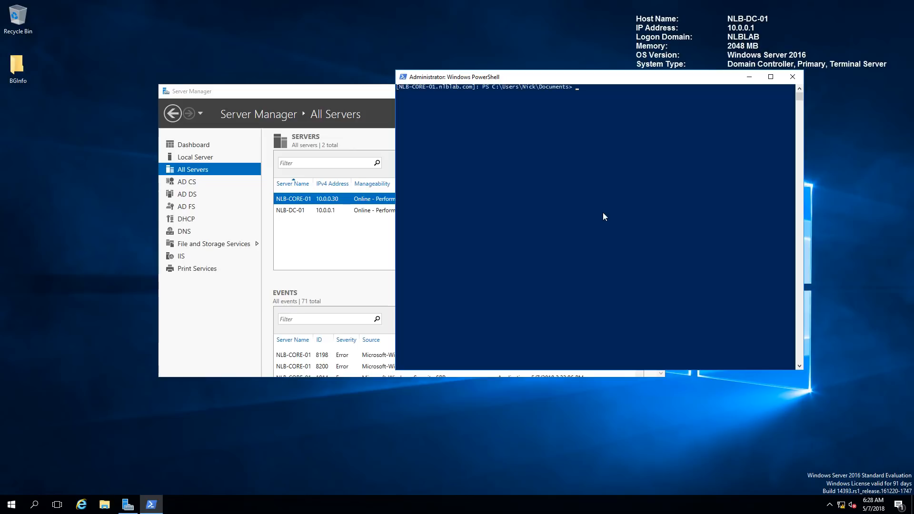
mouse_move(434, 103)
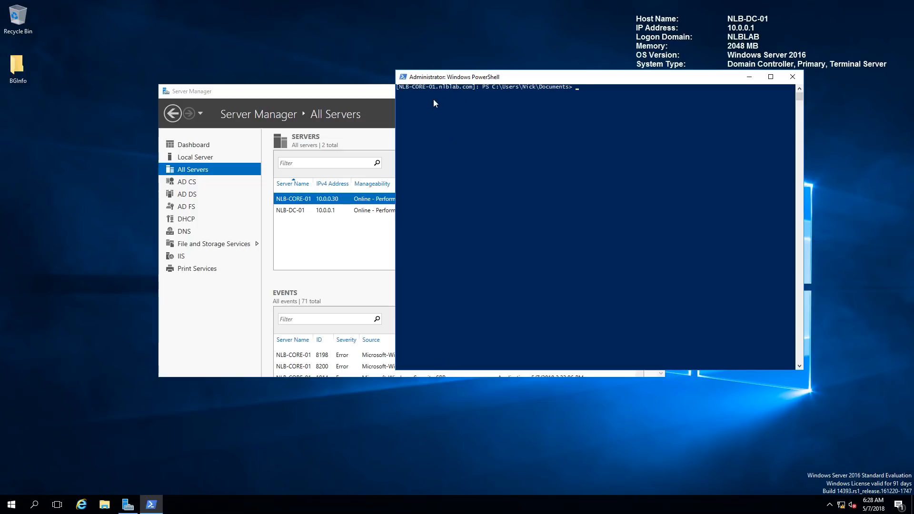
mouse_move(761, 79)
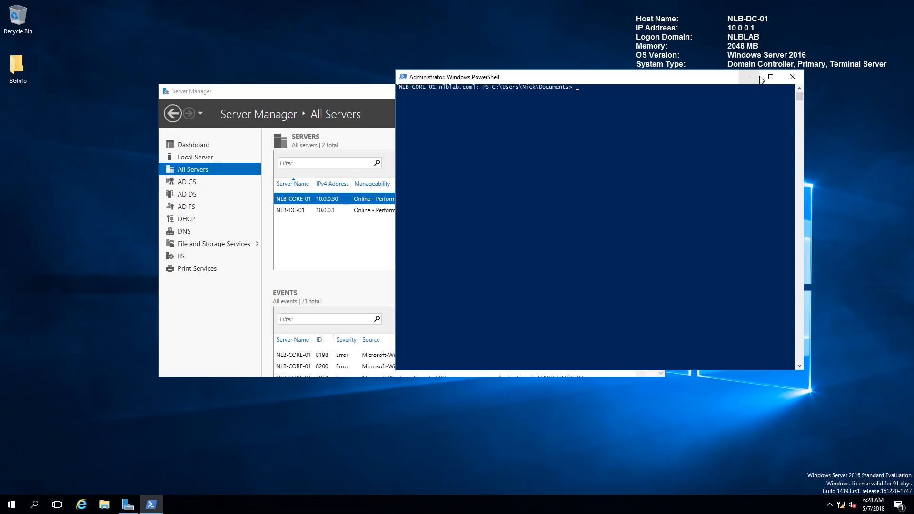